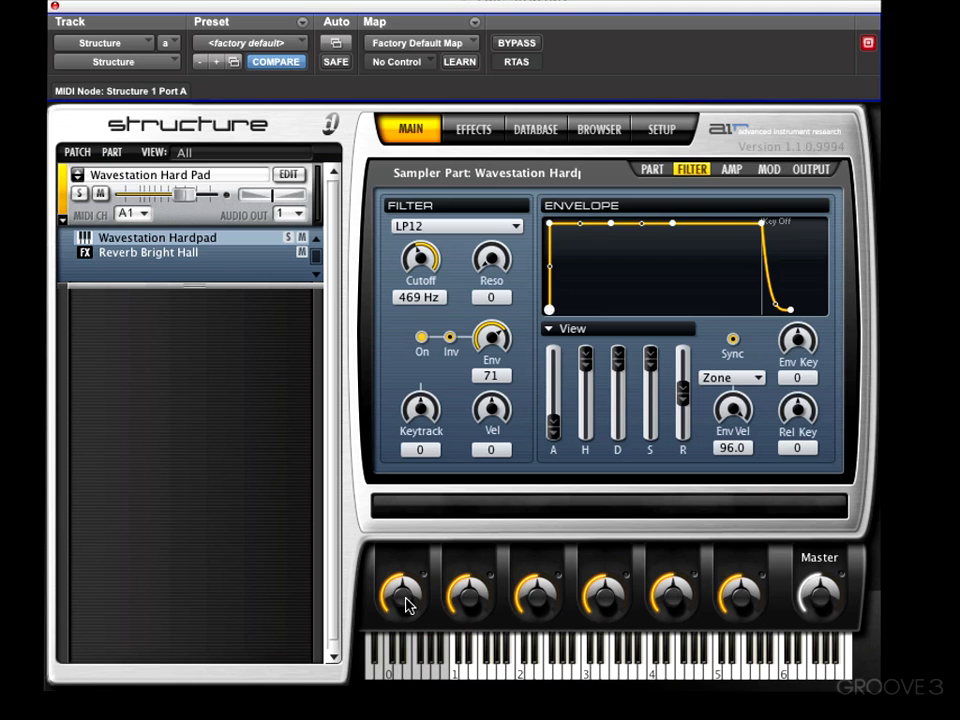
mouse_move(420, 262)
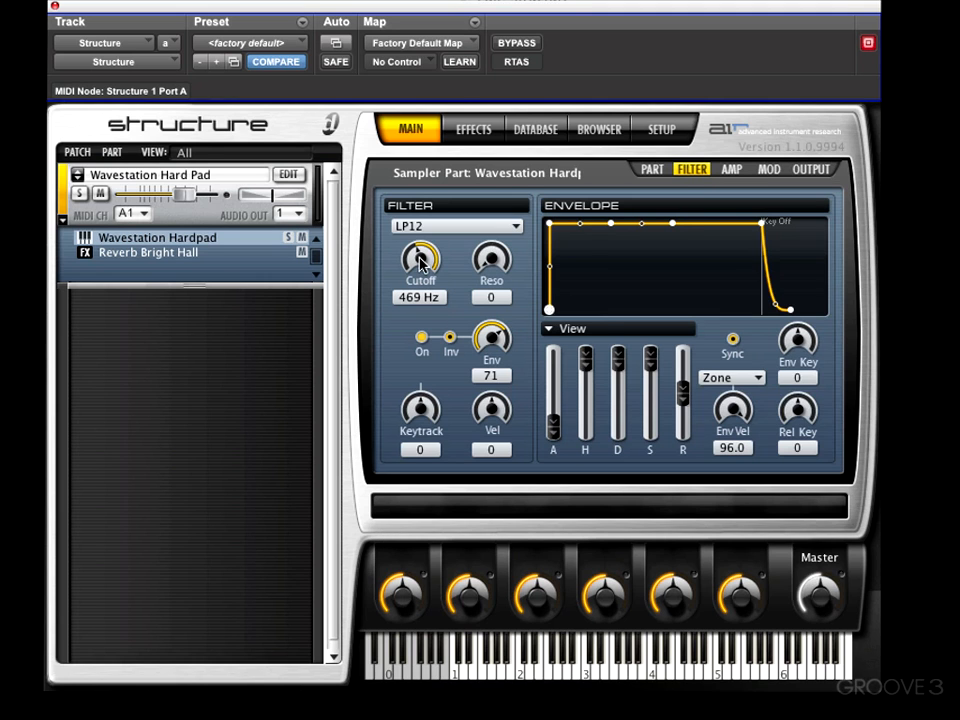
Assign filter Cutoff to Smart Knob 1 and Filter Env Depth to Smart Knob 2
right_click(420, 262)
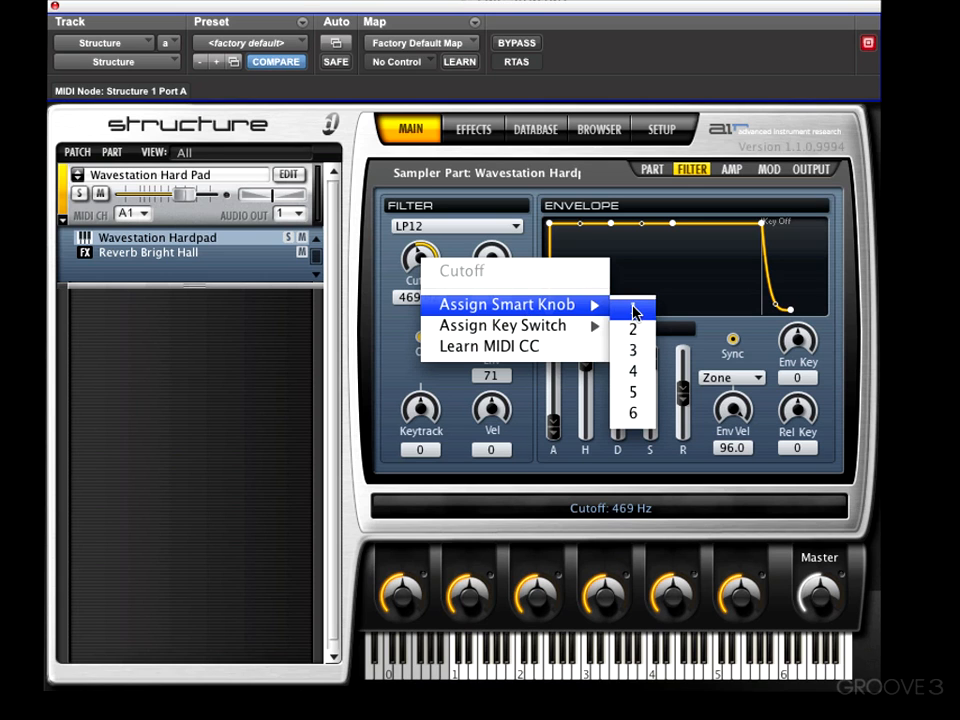
left_click(632, 308)
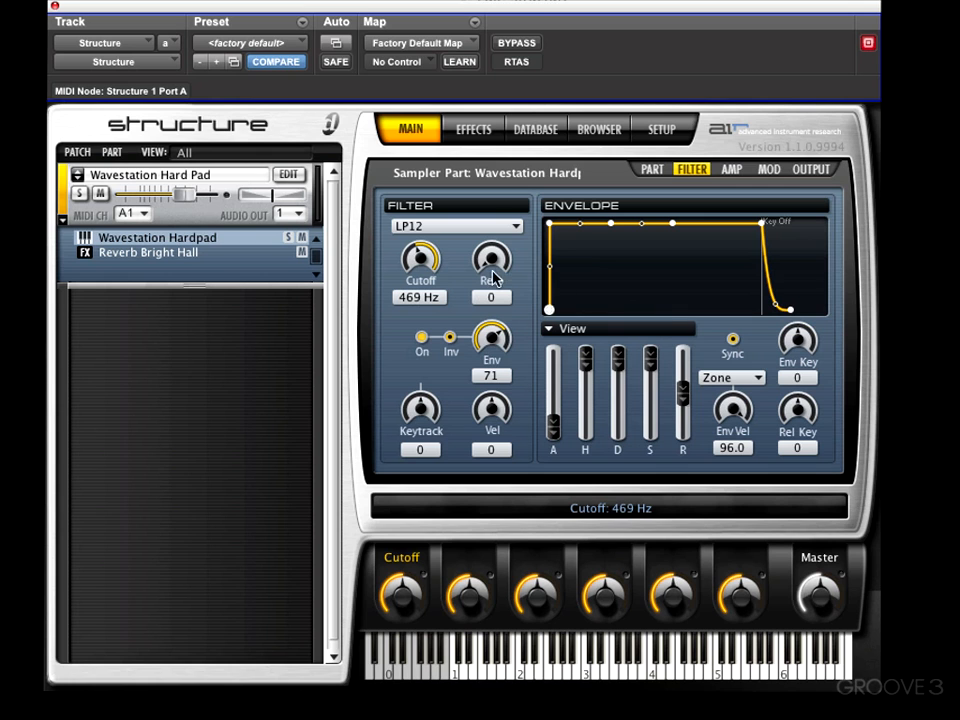
right_click(492, 338)
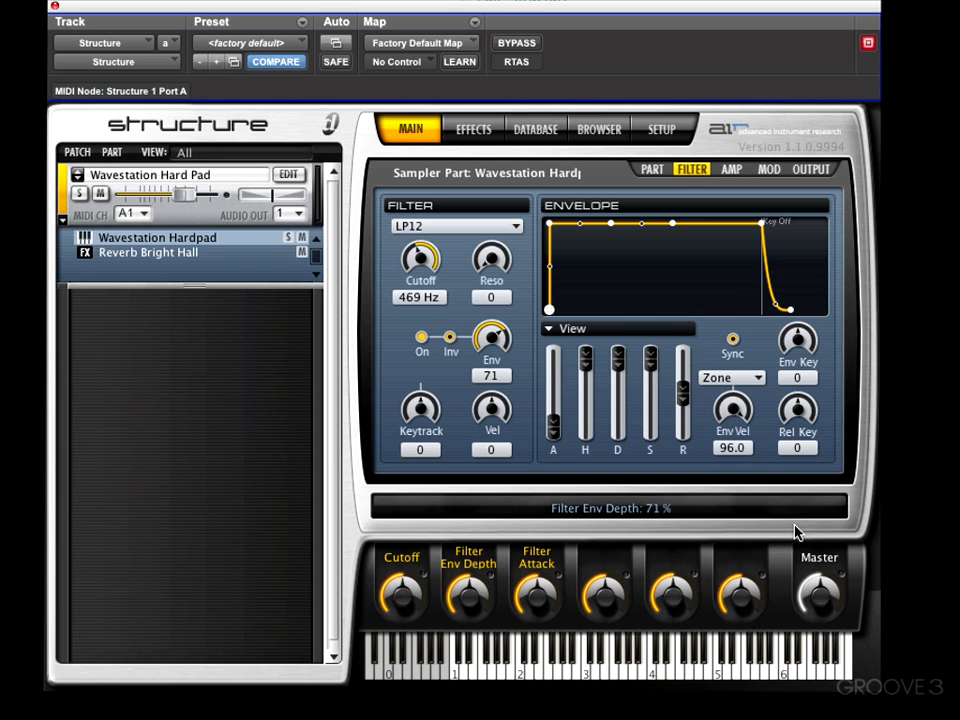
mouse_move(562, 156)
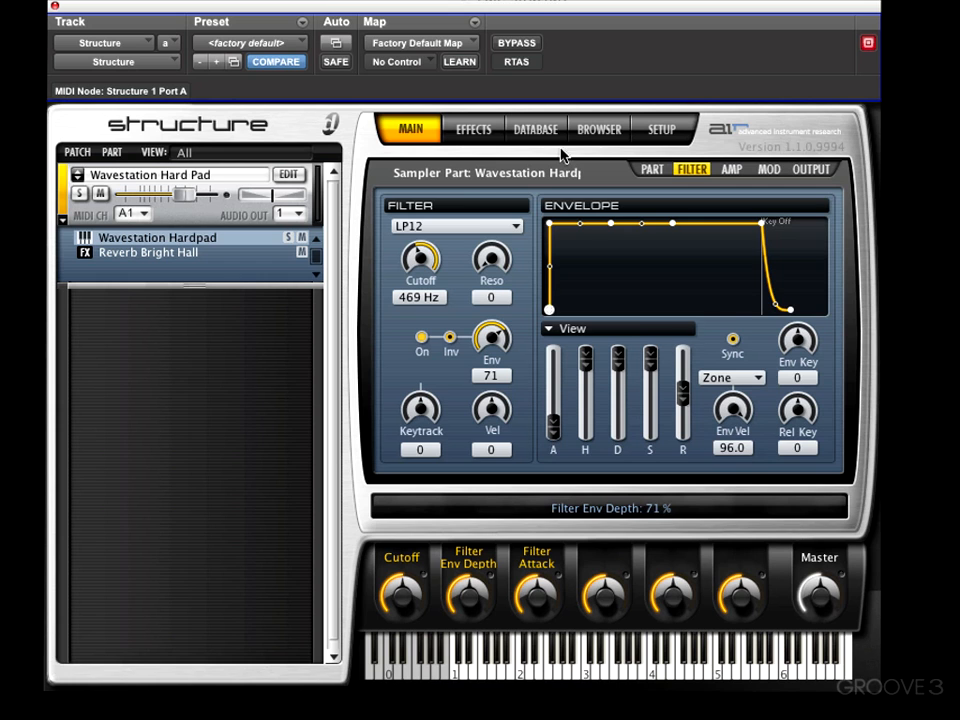
Assign Sample Start offset to Smart Knob 4, then raise cutoff to 798 Hz via Smart Knob 1
left_click(652, 168)
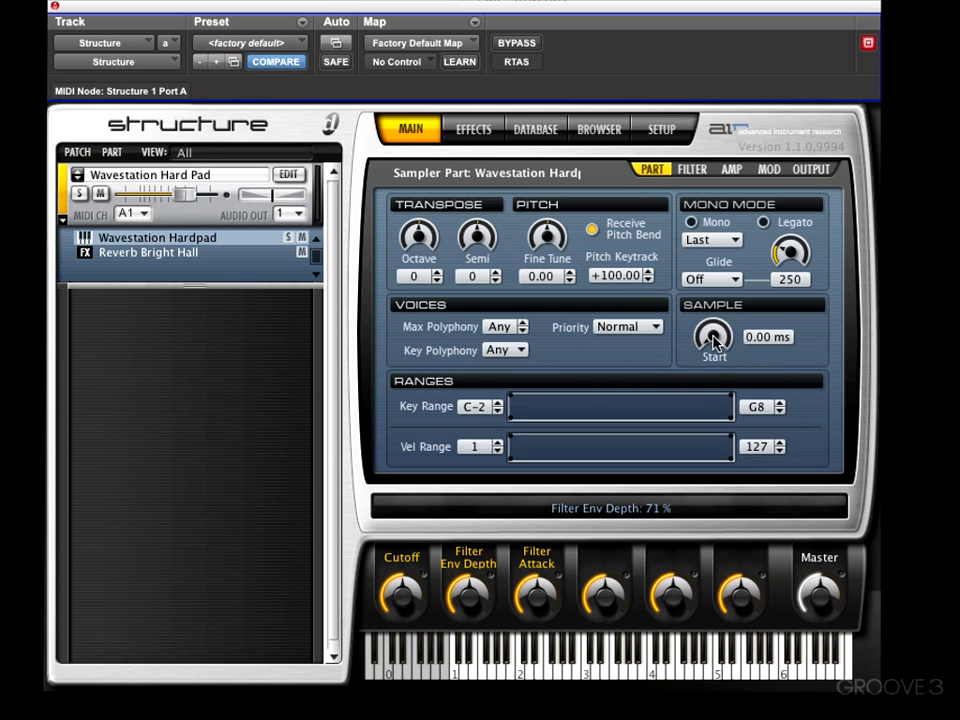
right_click(712, 336)
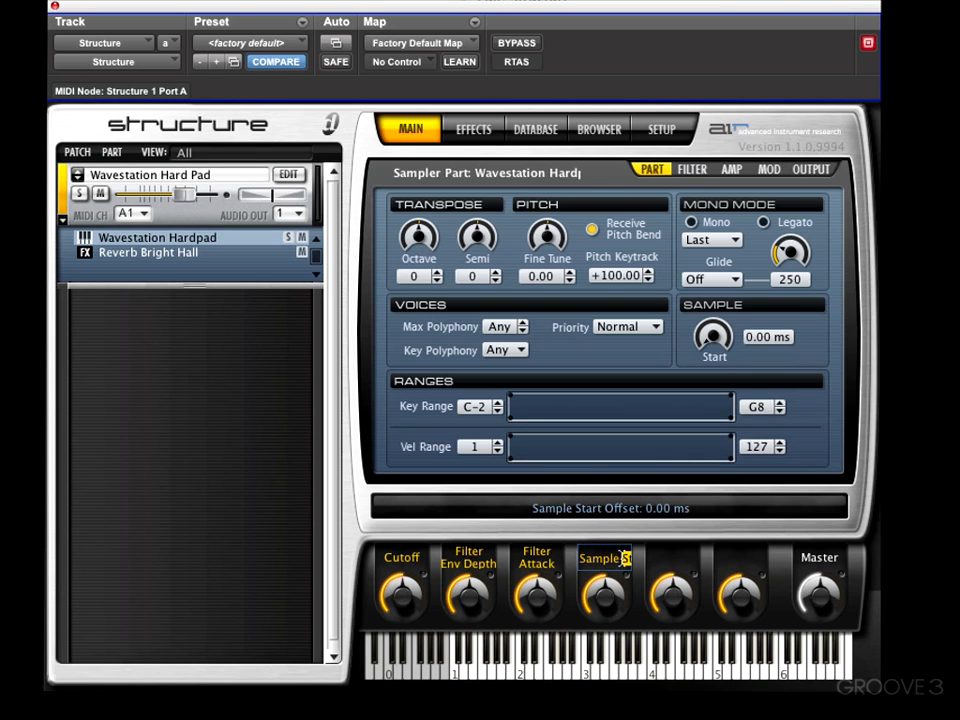
mouse_move(862, 358)
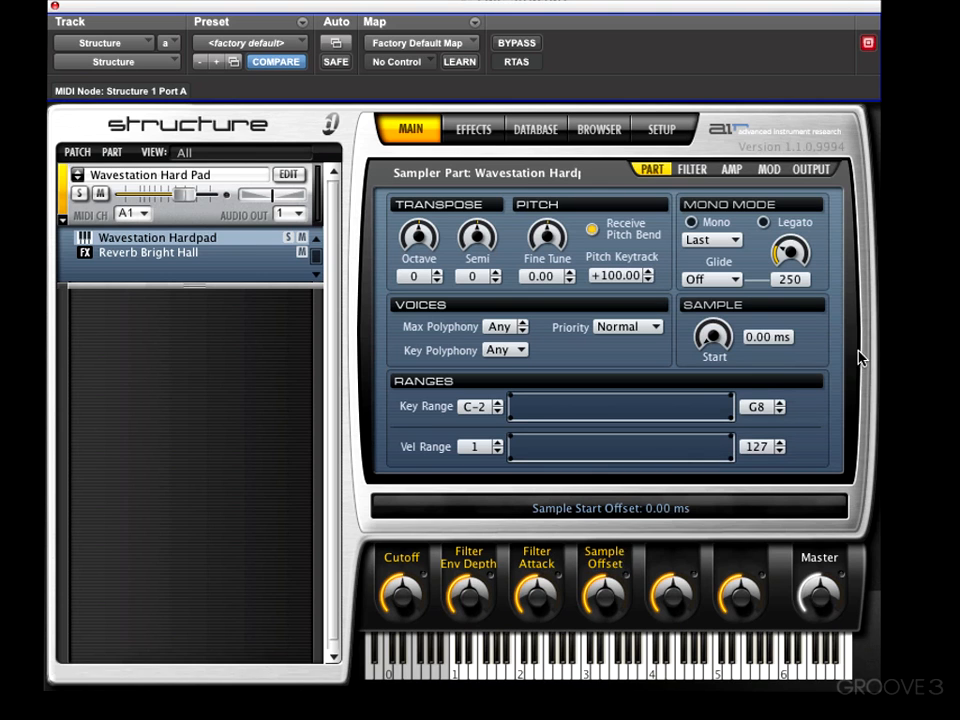
mouse_move(652, 212)
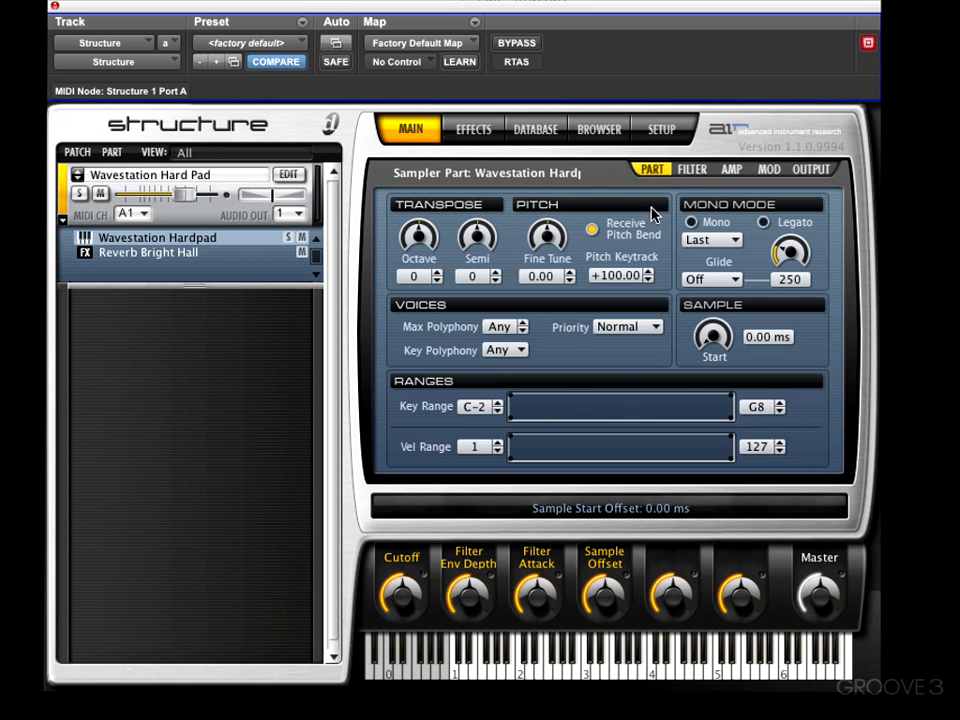
left_click(692, 168)
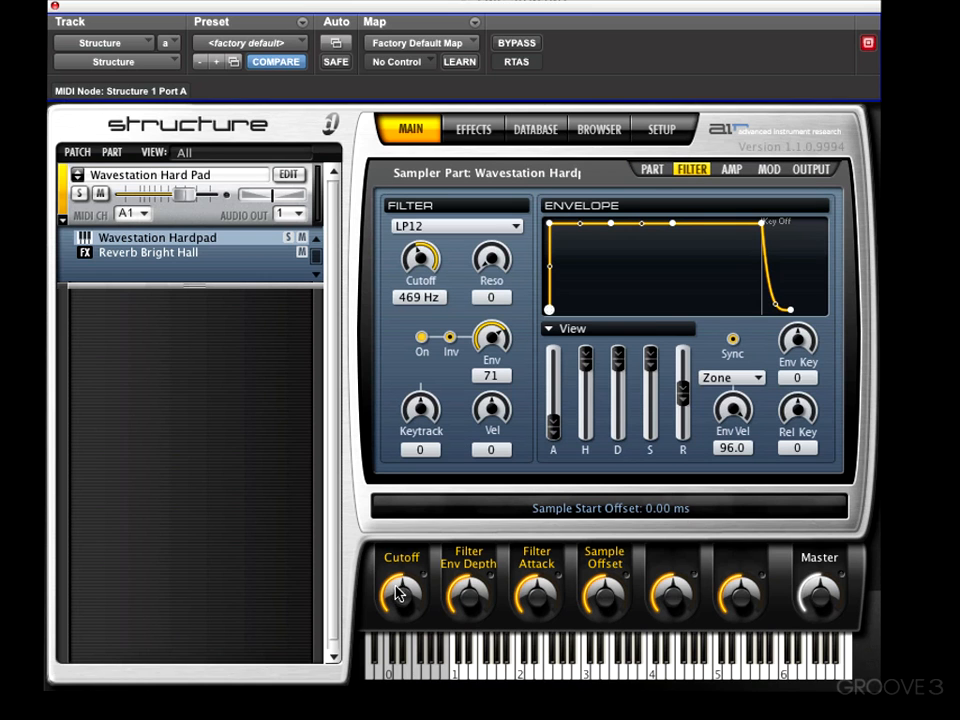
left_click_drag(400, 596, 404, 576)
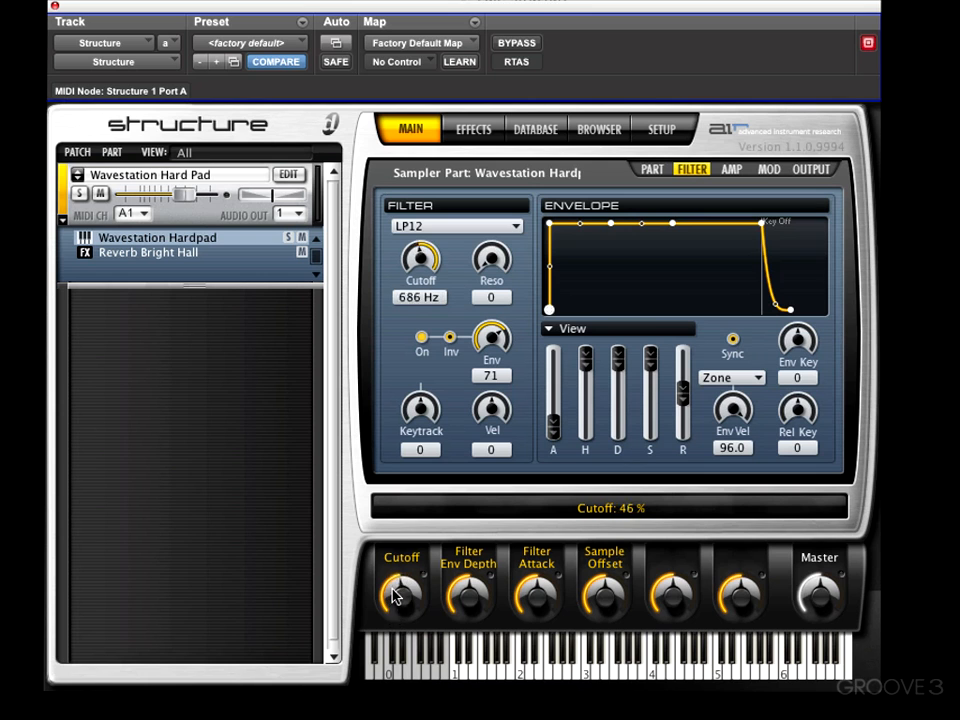
left_click_drag(400, 596, 402, 580)
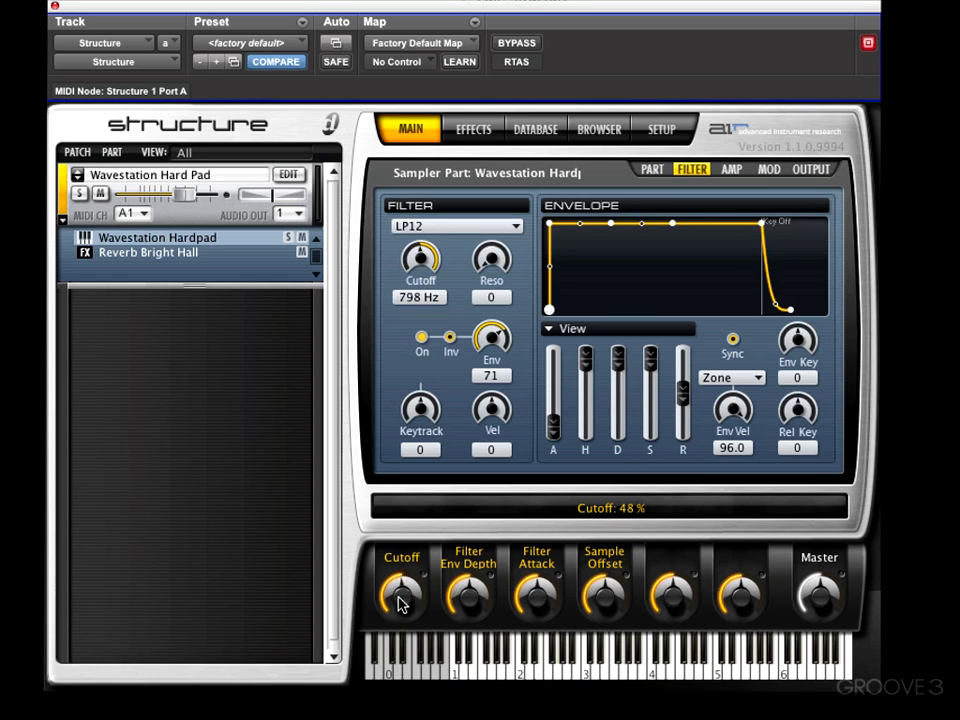
Assign Reverb Bright Hall's Rev Time to Smart Knob 5 and Mix to Smart Knob 6
left_click(148, 252)
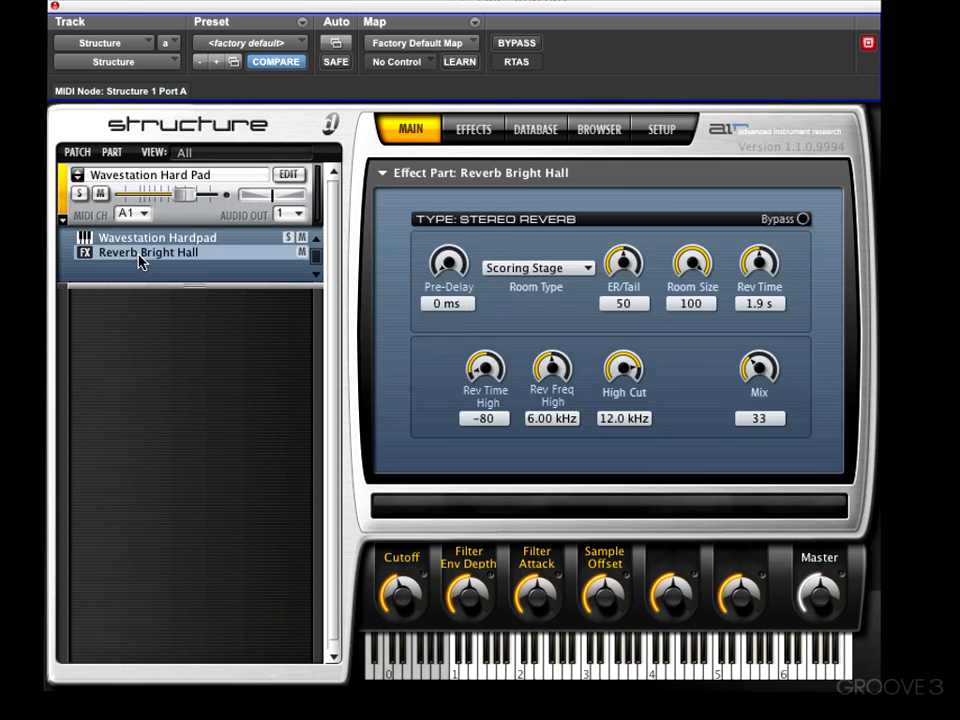
mouse_move(548, 288)
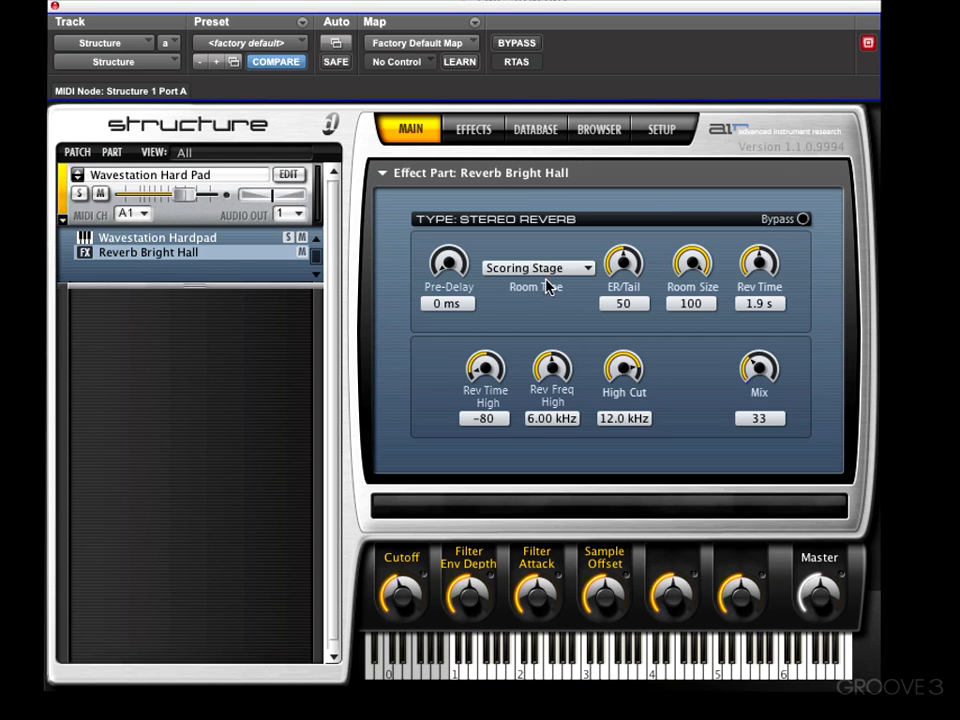
mouse_move(524, 292)
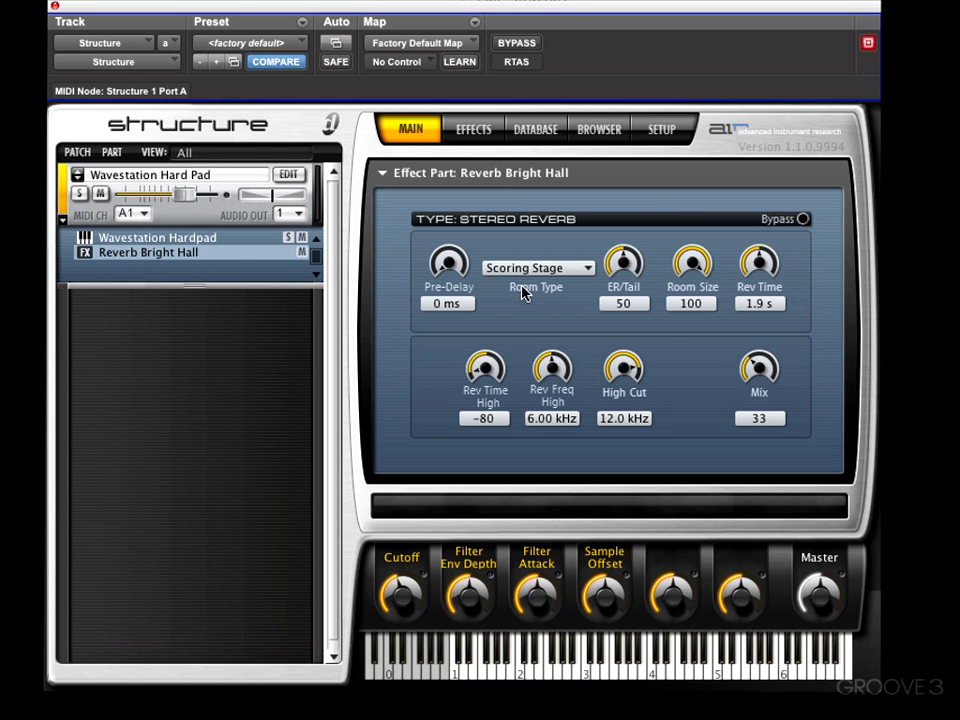
right_click(760, 264)
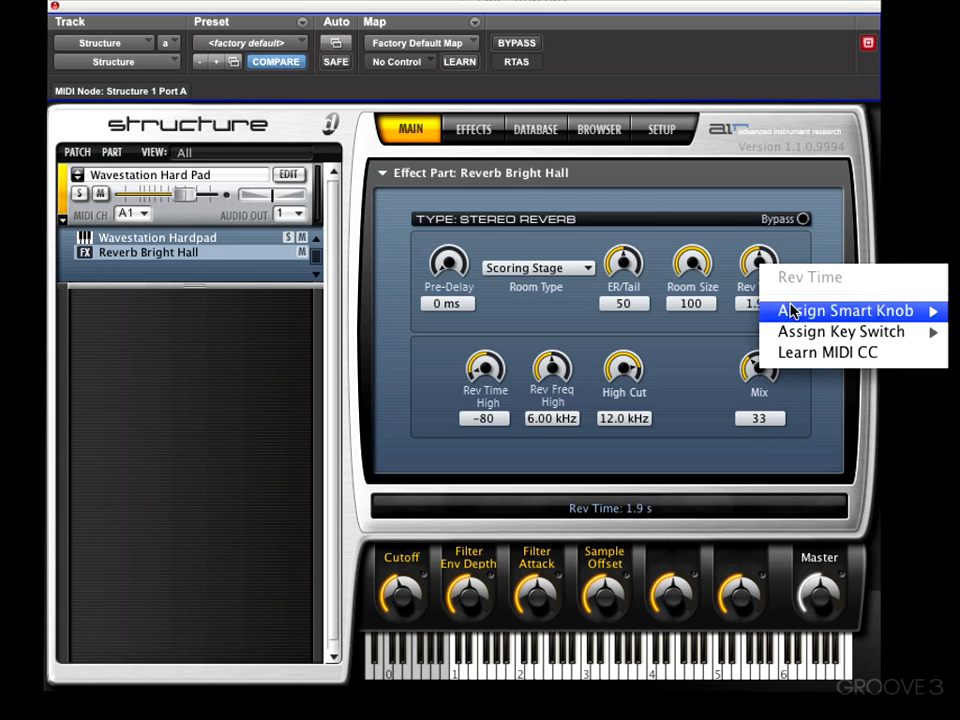
left_click(844, 310)
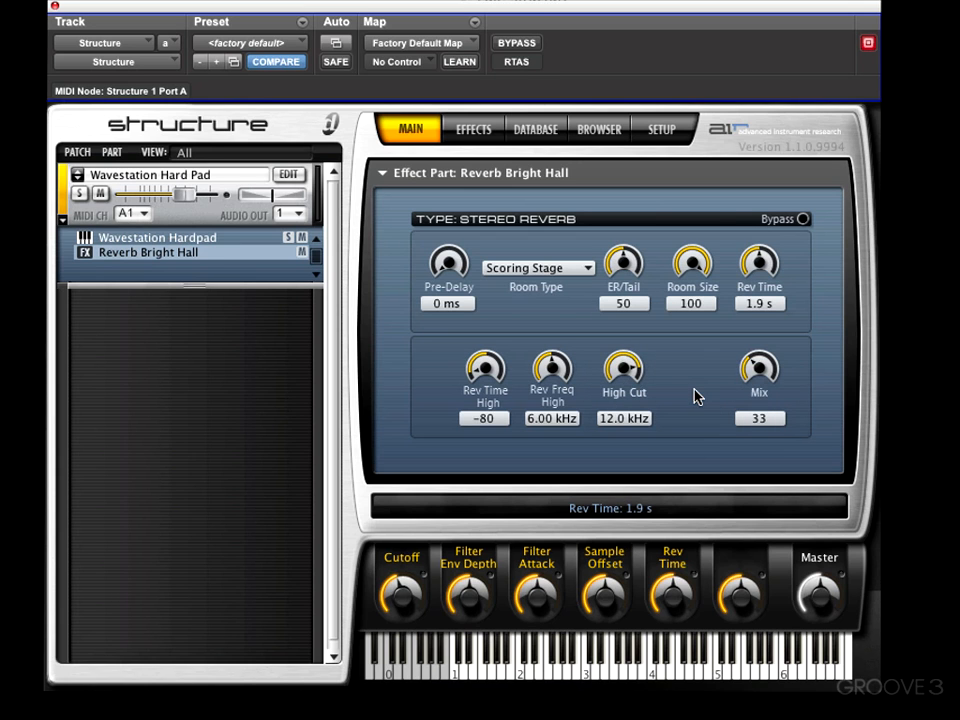
right_click(760, 376)
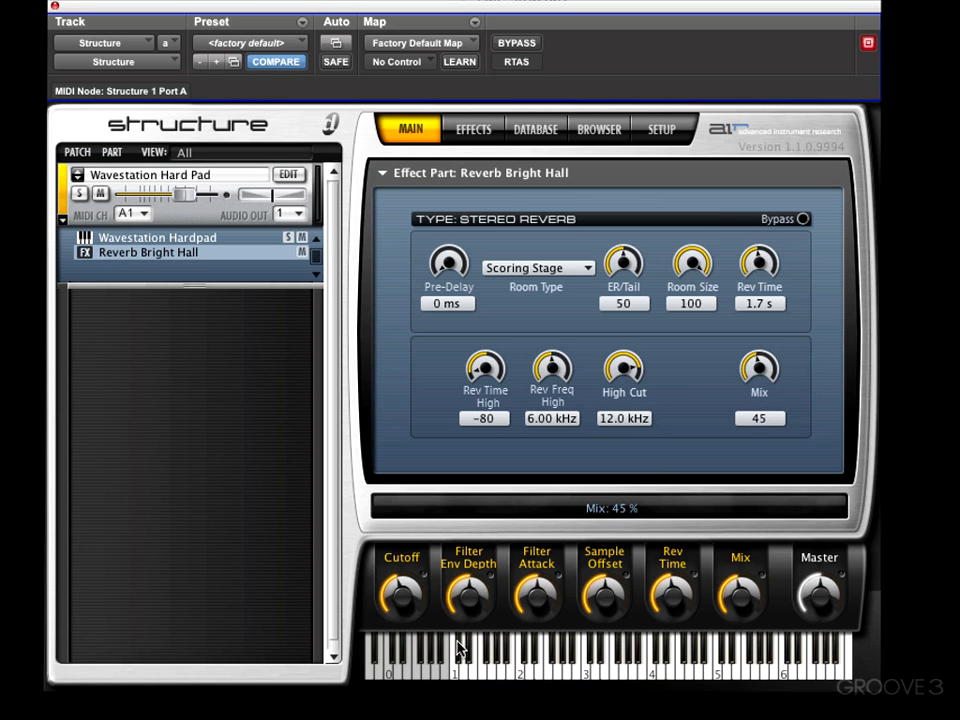
mouse_move(448, 648)
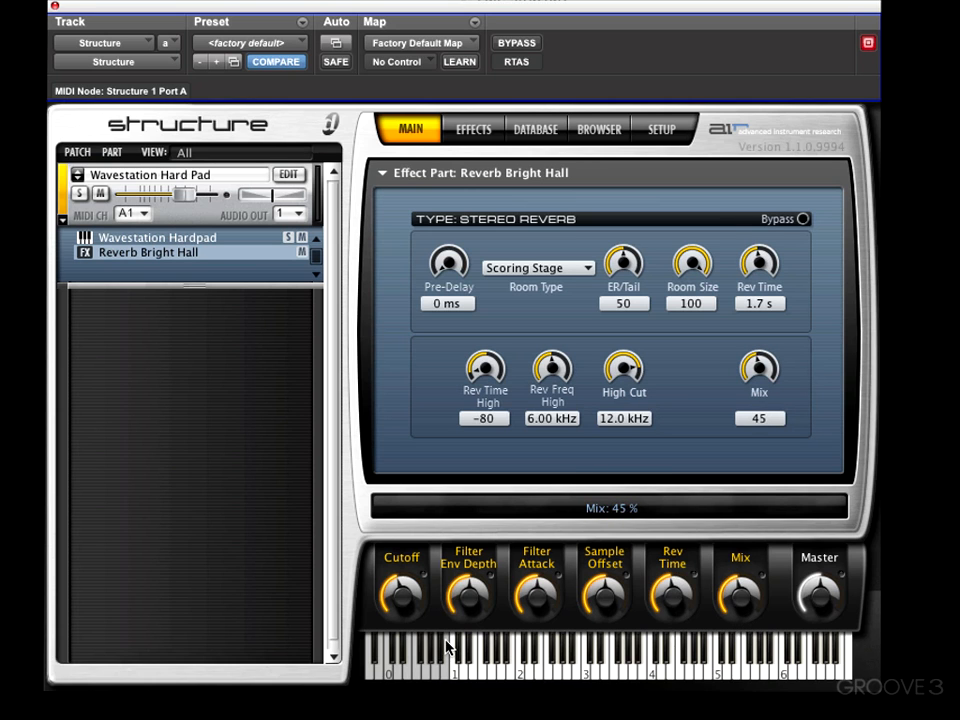
mouse_move(730, 600)
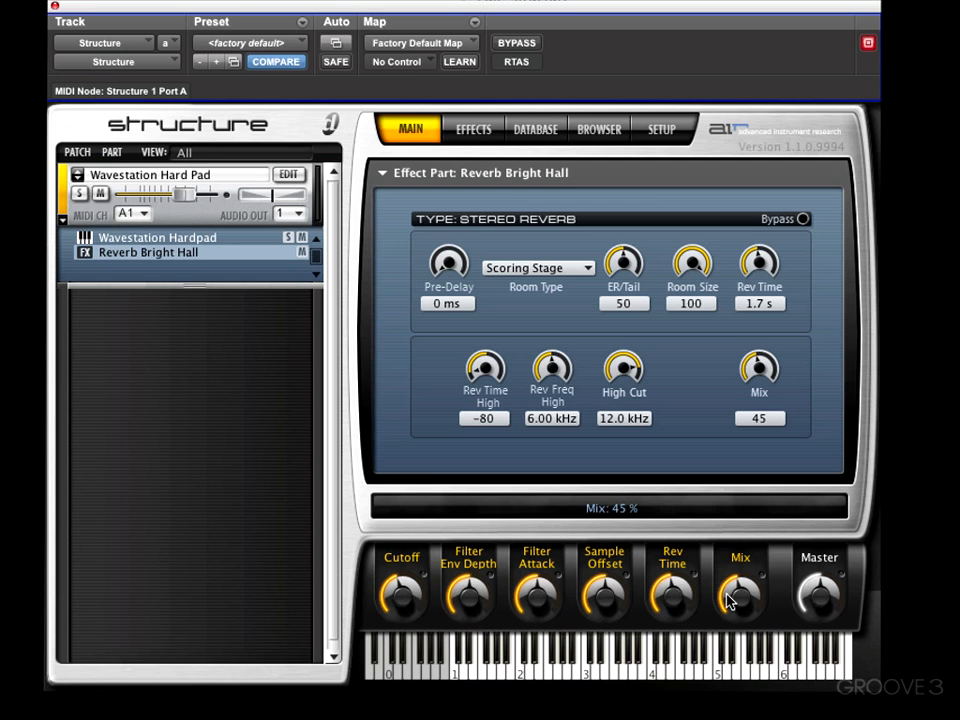
mouse_move(432, 602)
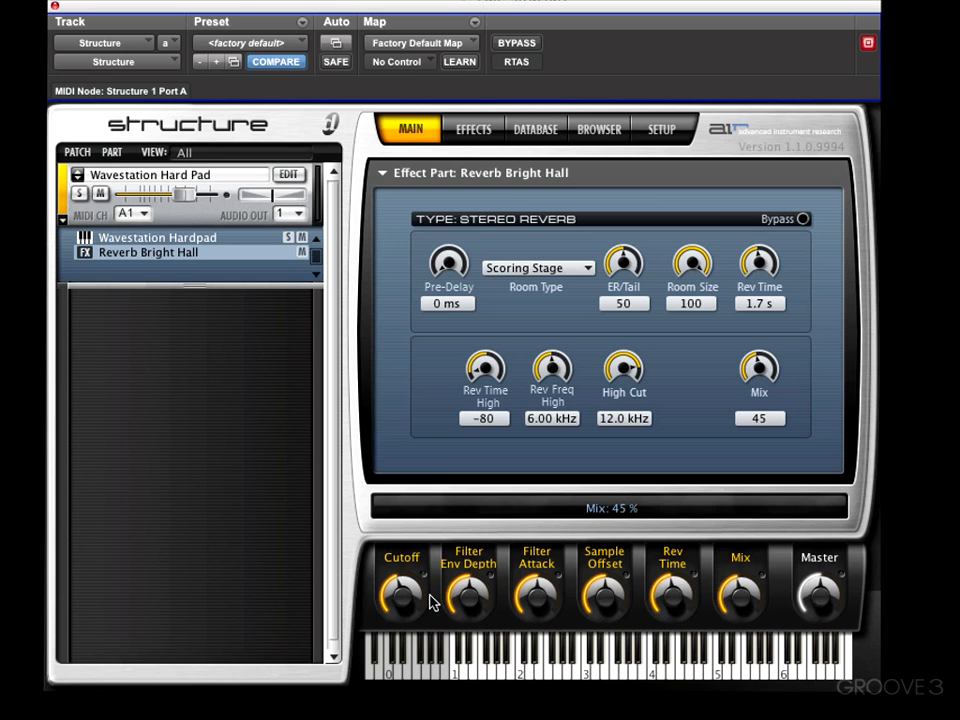
Inspect the assignment options on Smart Knobs 1 through 4
right_click(400, 596)
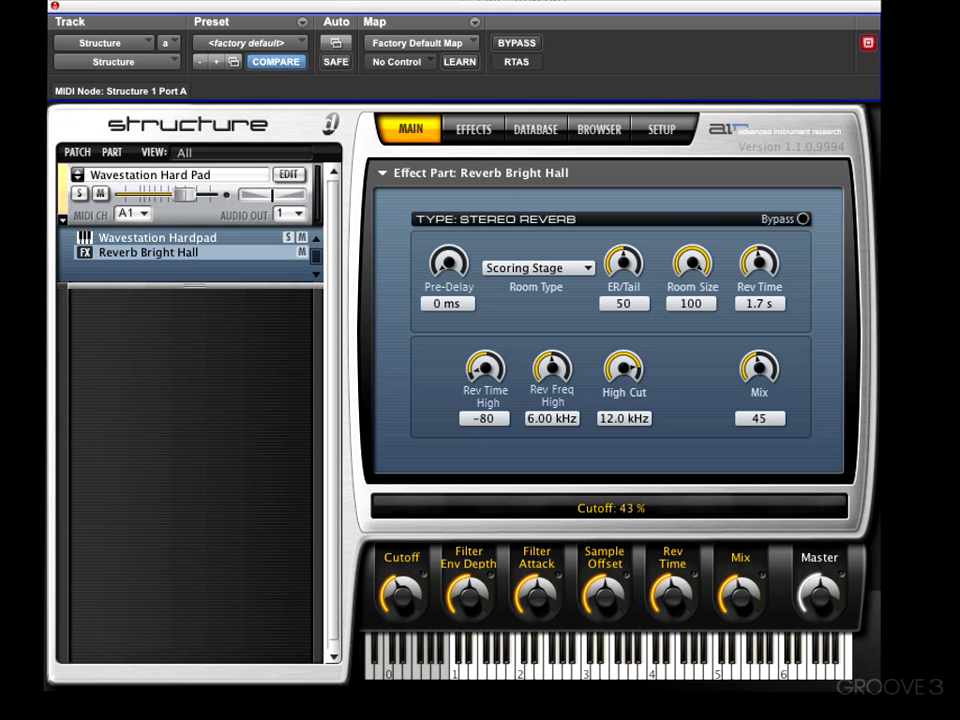
right_click(468, 590)
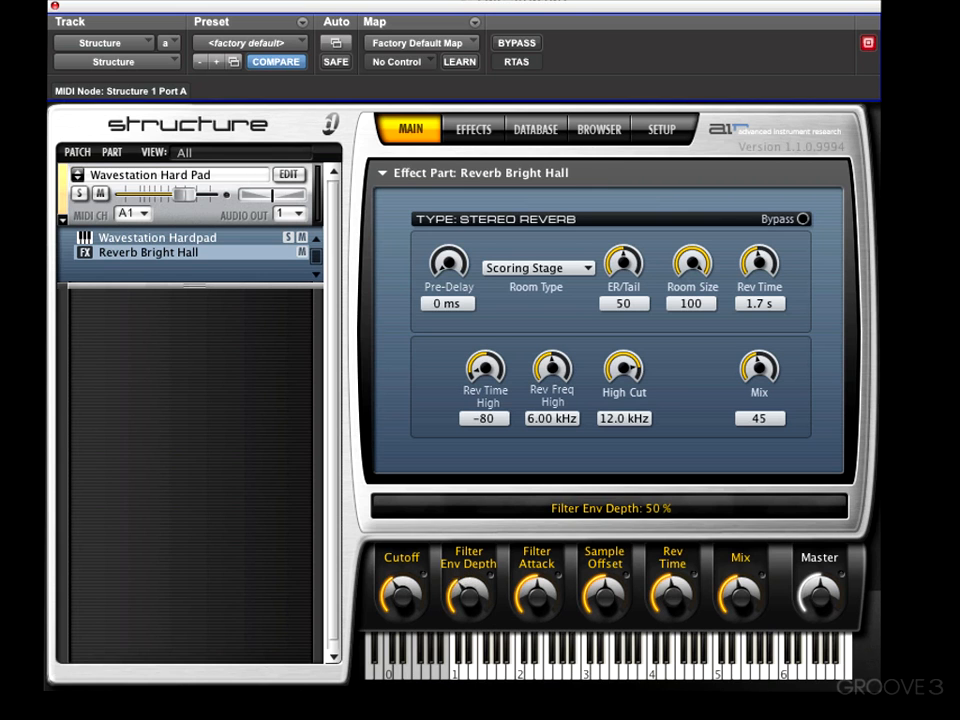
right_click(536, 590)
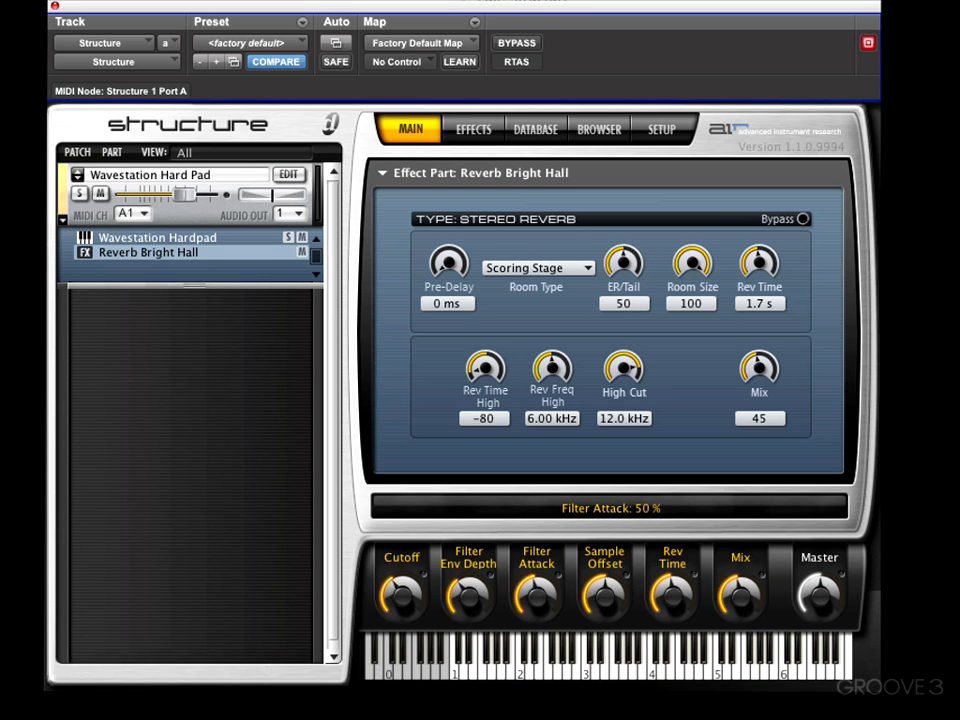
right_click(604, 590)
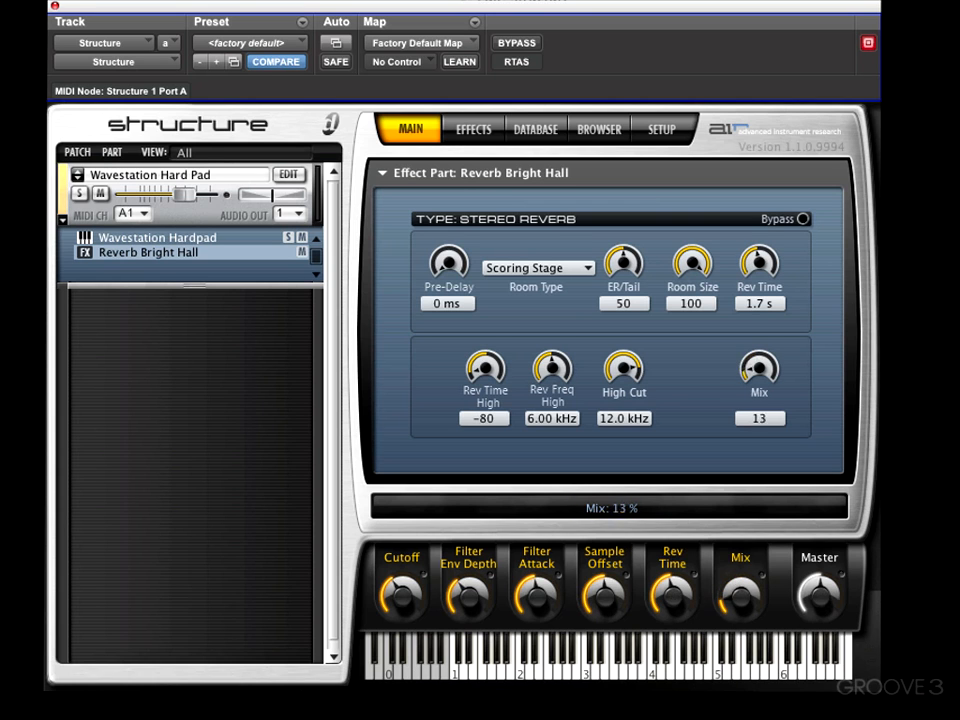
Lower the reverb mix to 13 and review Smart Knob 1's cutoff assignment
left_click_drag(760, 370, 760, 340)
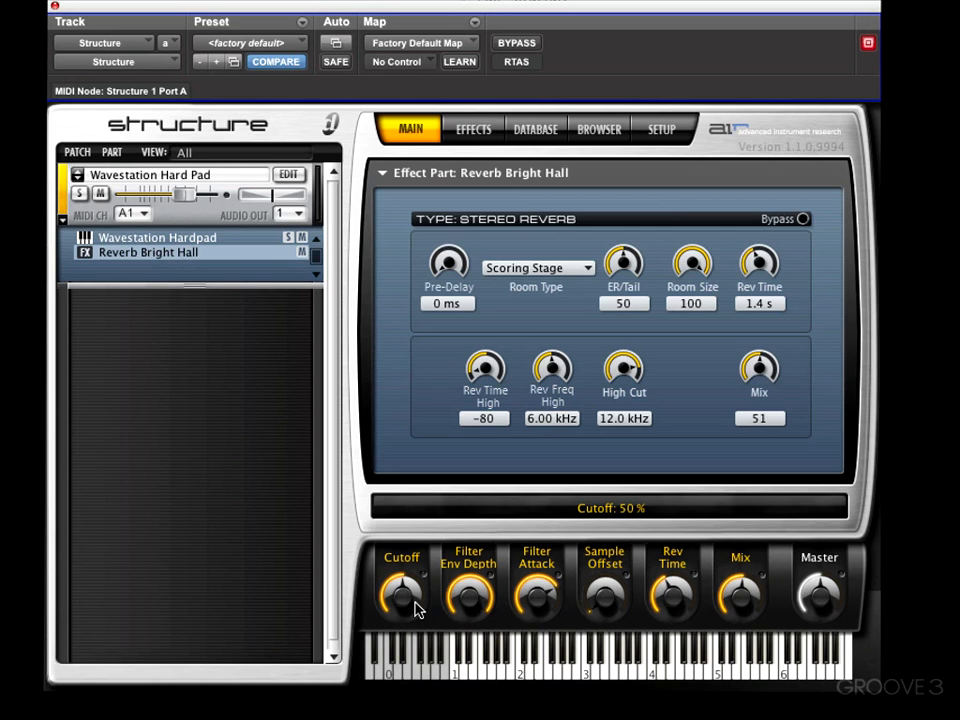
right_click(402, 590)
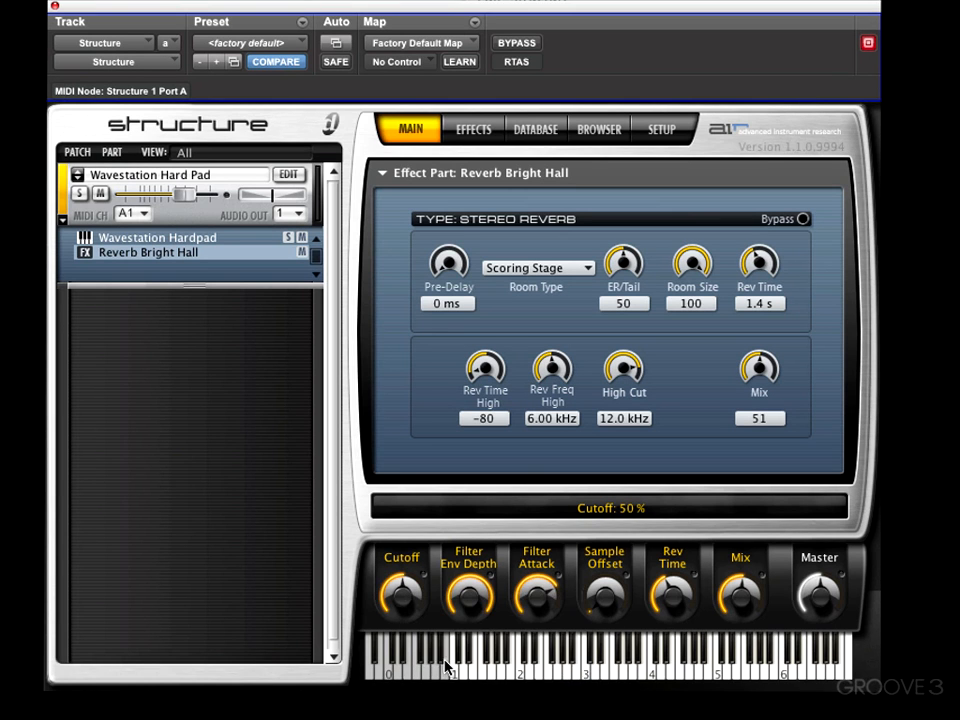
right_click(400, 590)
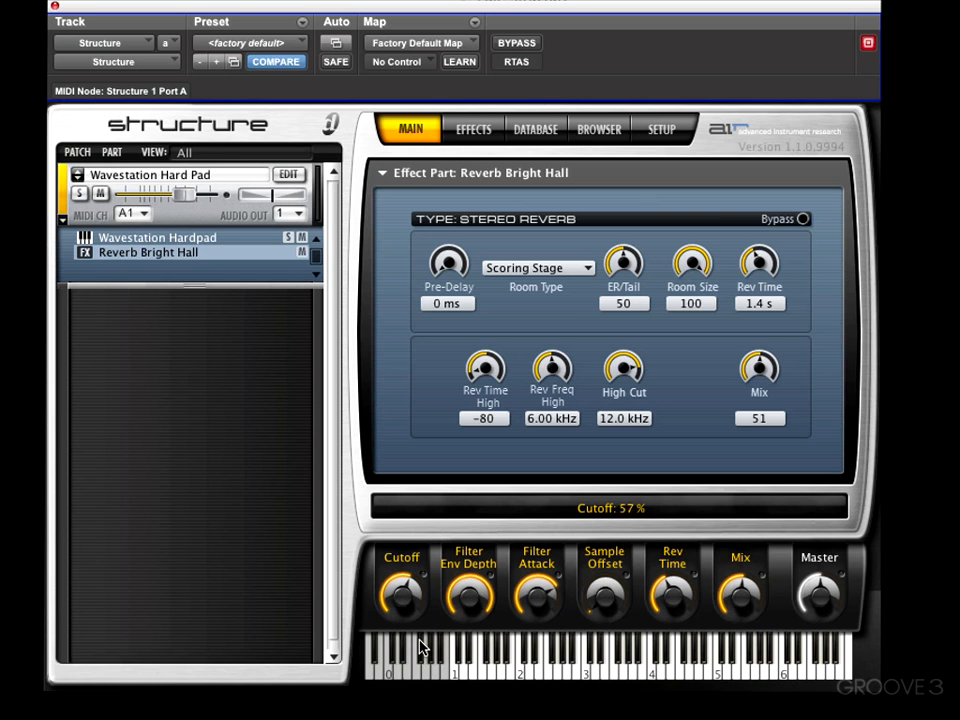
mouse_move(392, 600)
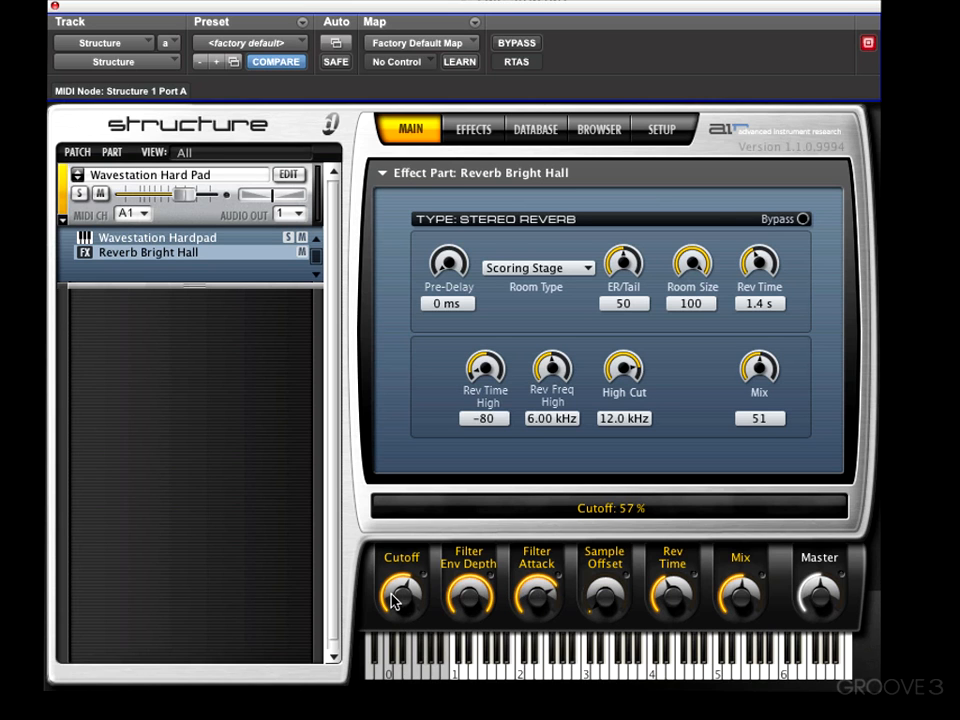
mouse_move(208, 264)
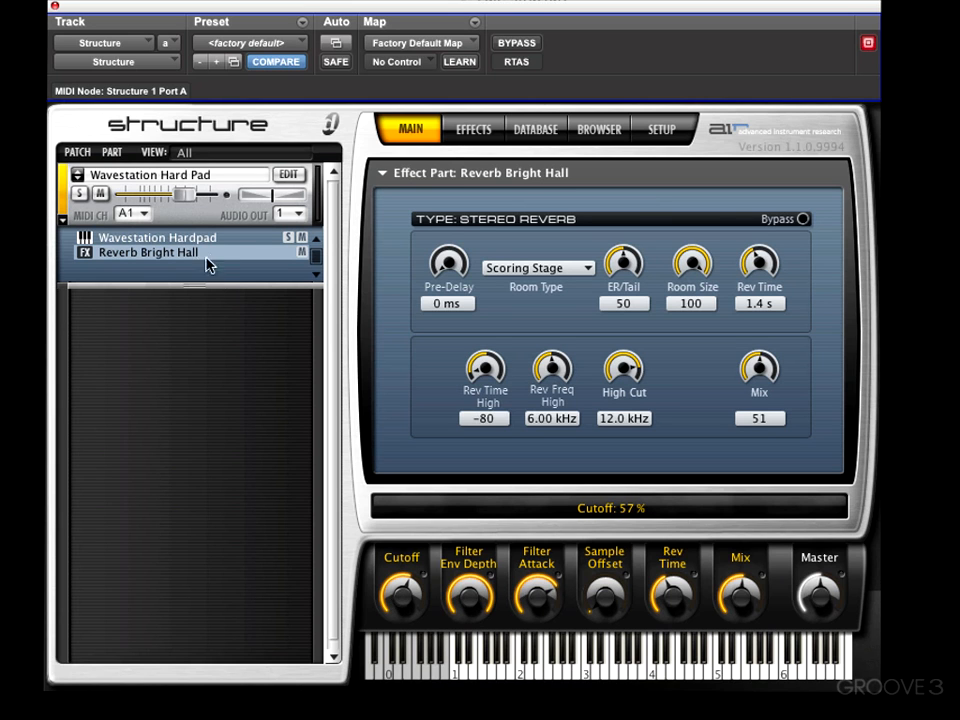
Assign Wavestation Hardpad's filter resonance to Smart Knob 1 and raise it to 69%
left_click(156, 236)
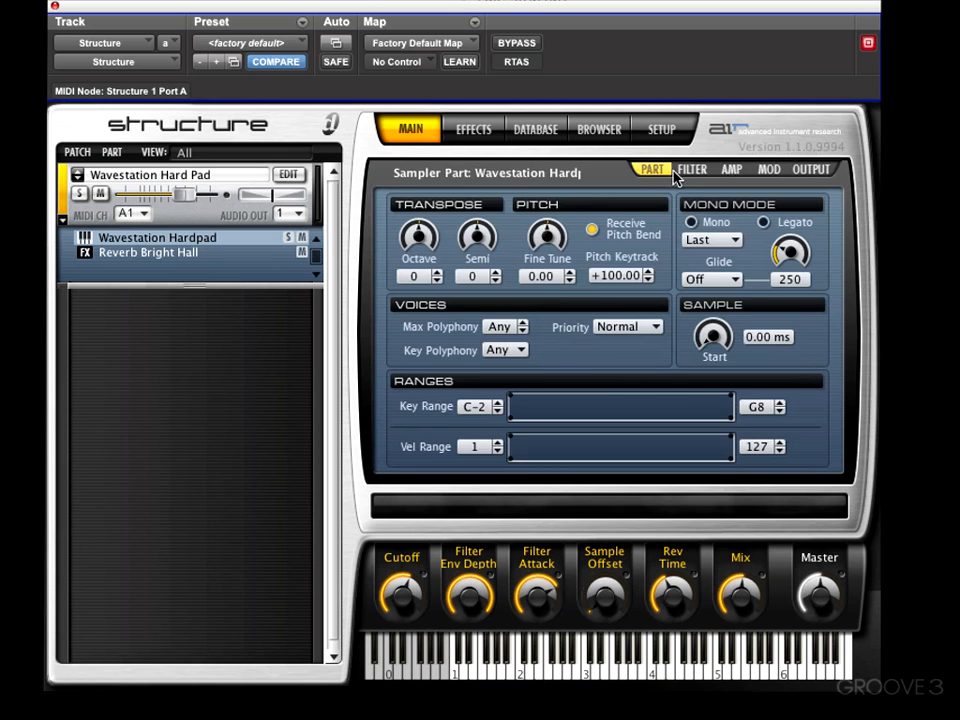
right_click(420, 256)
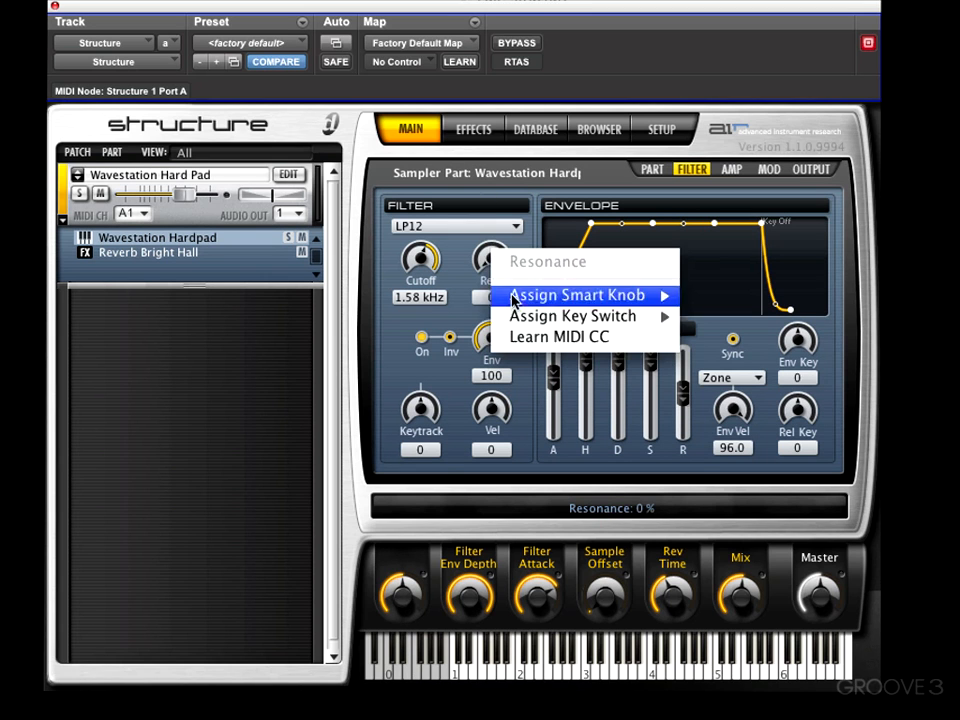
left_click(576, 294)
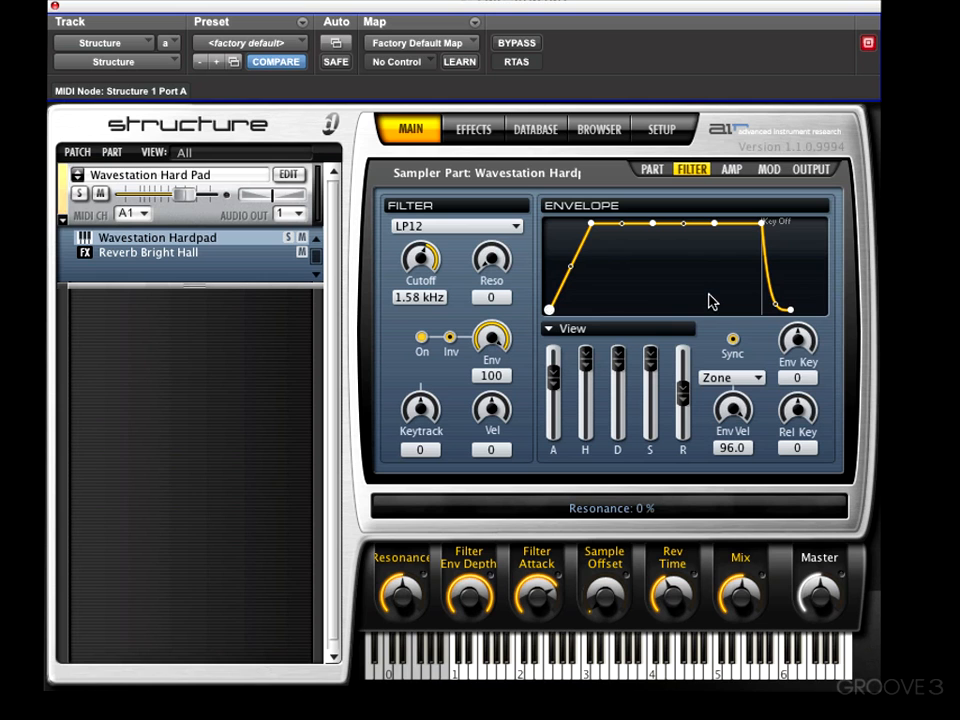
left_click_drag(400, 596, 400, 560)
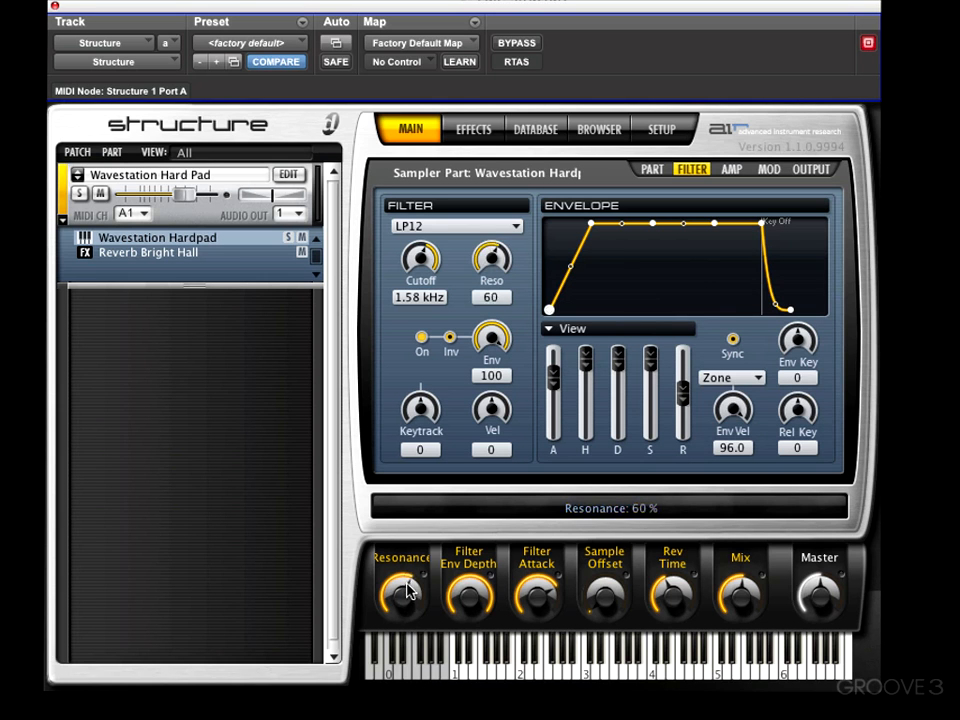
right_click(400, 590)
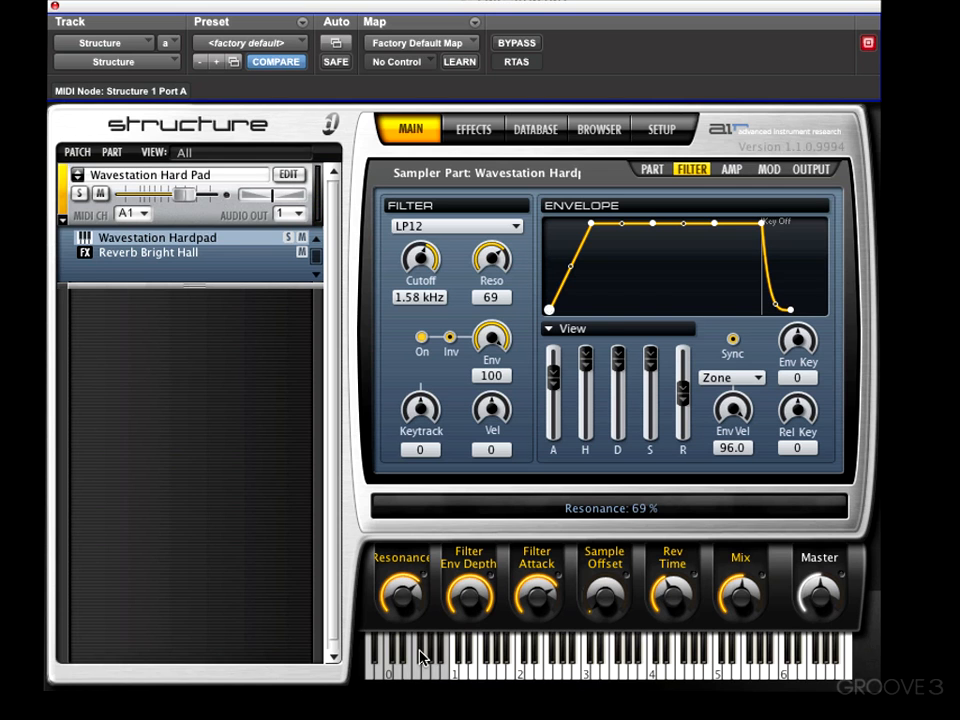
Add filter cutoff to Smart Knob 1 alongside resonance and sweep both together
right_click(420, 260)
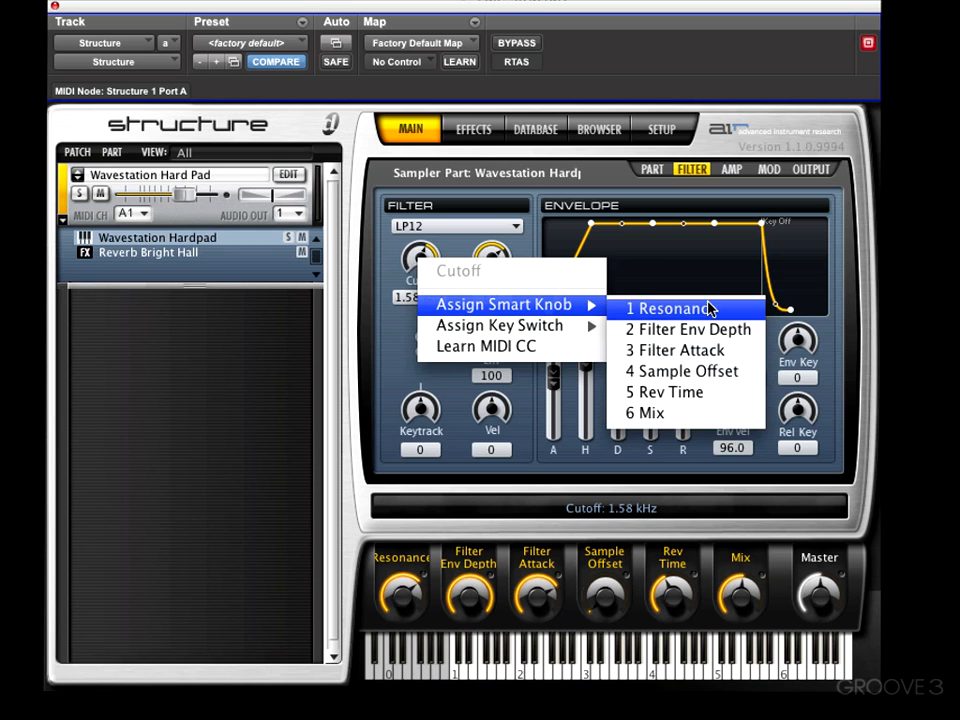
left_click(656, 308)
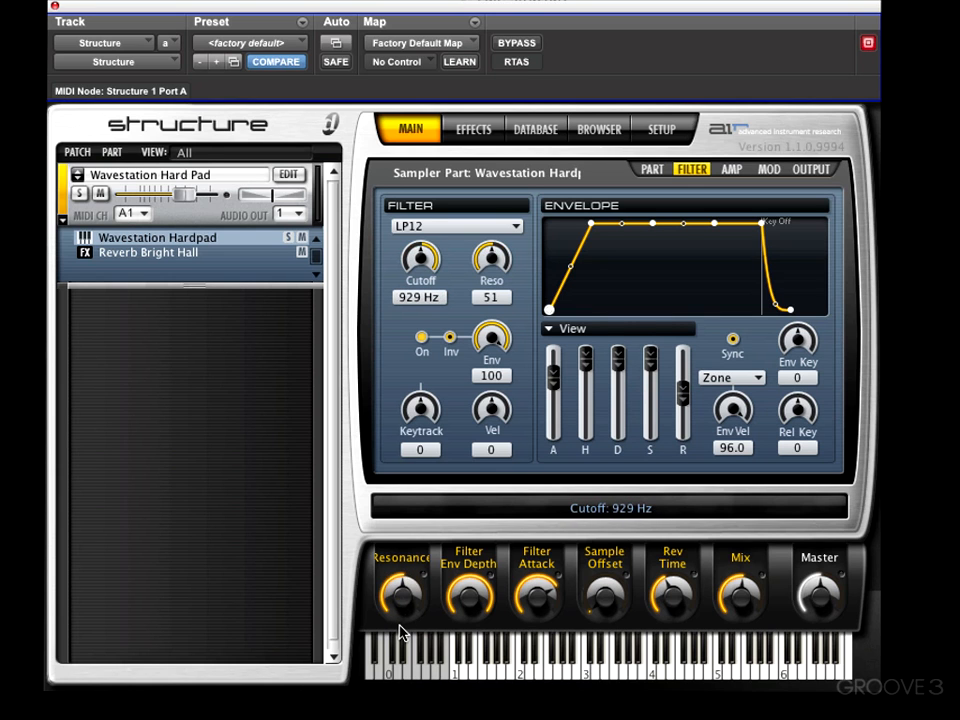
mouse_move(668, 388)
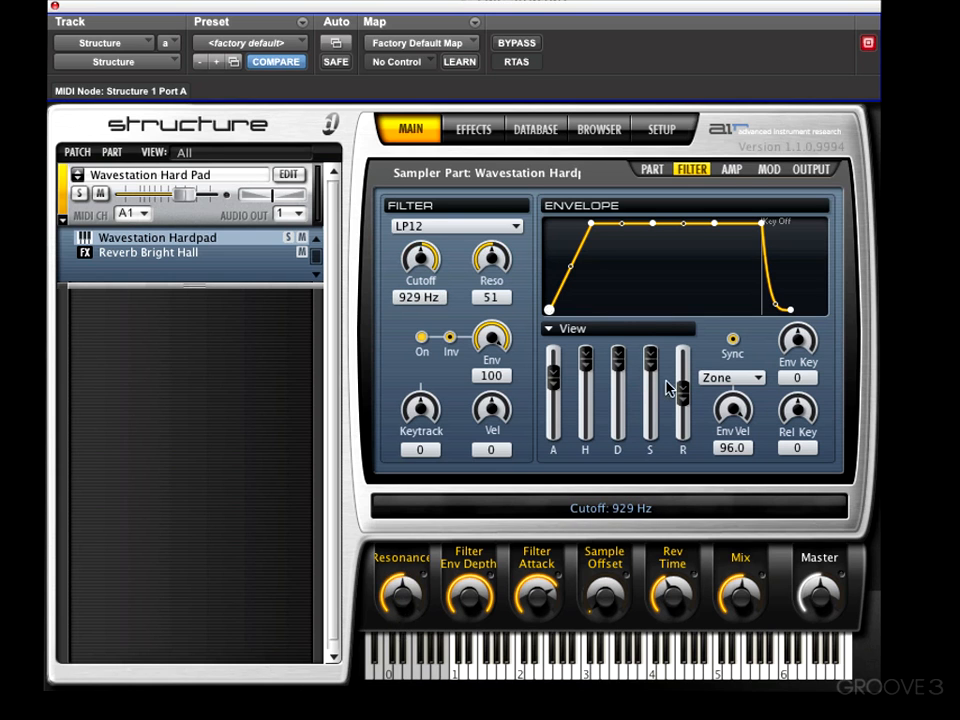
mouse_move(510, 284)
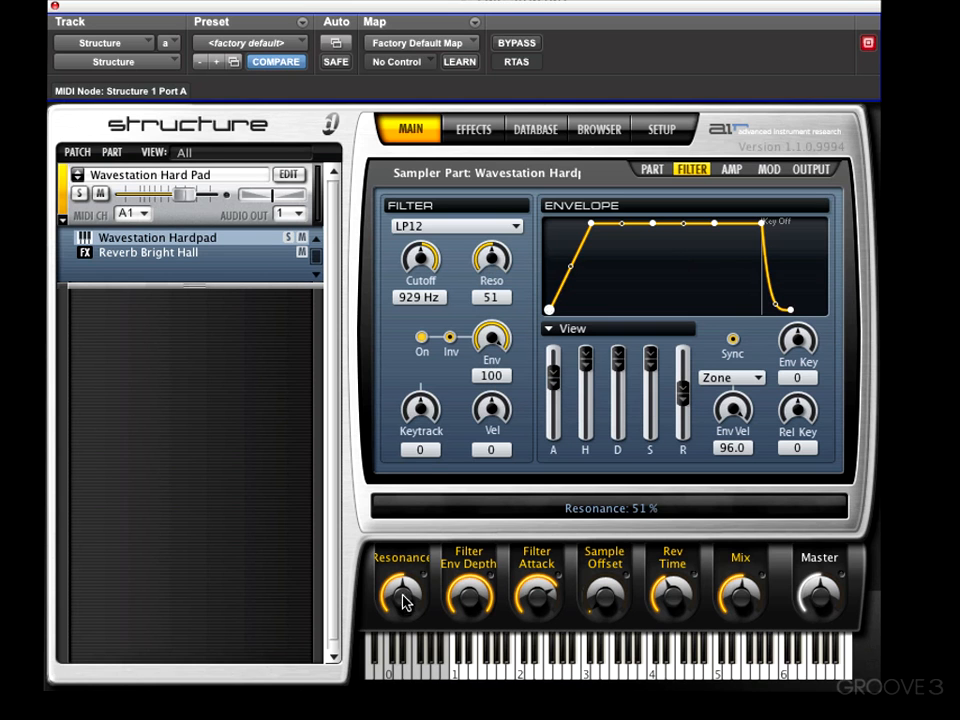
left_click_drag(404, 600, 404, 518)
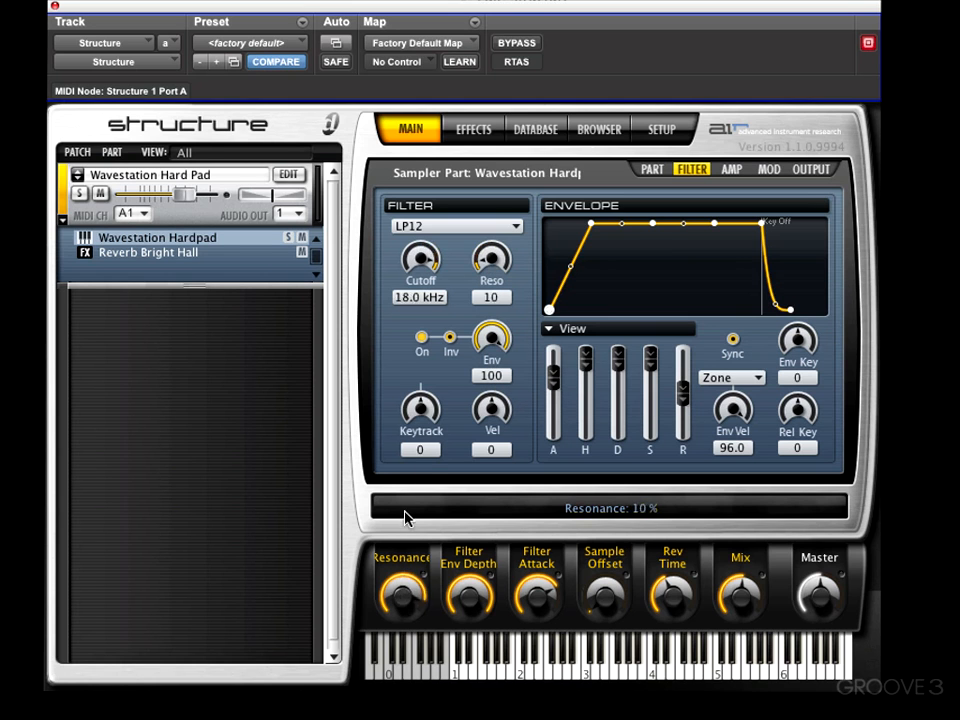
left_click_drag(400, 600, 404, 560)
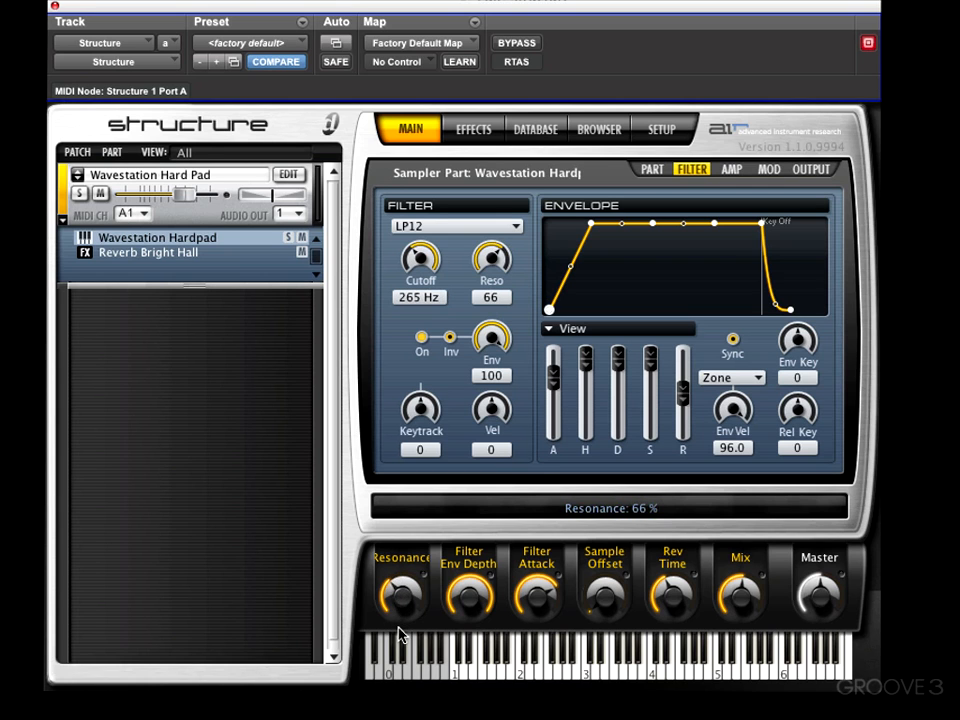
Turn Smart Knob 1 fully down to 28.2 Hz cutoff and 14% resonance, checking the Reso assignment
right_click(492, 256)
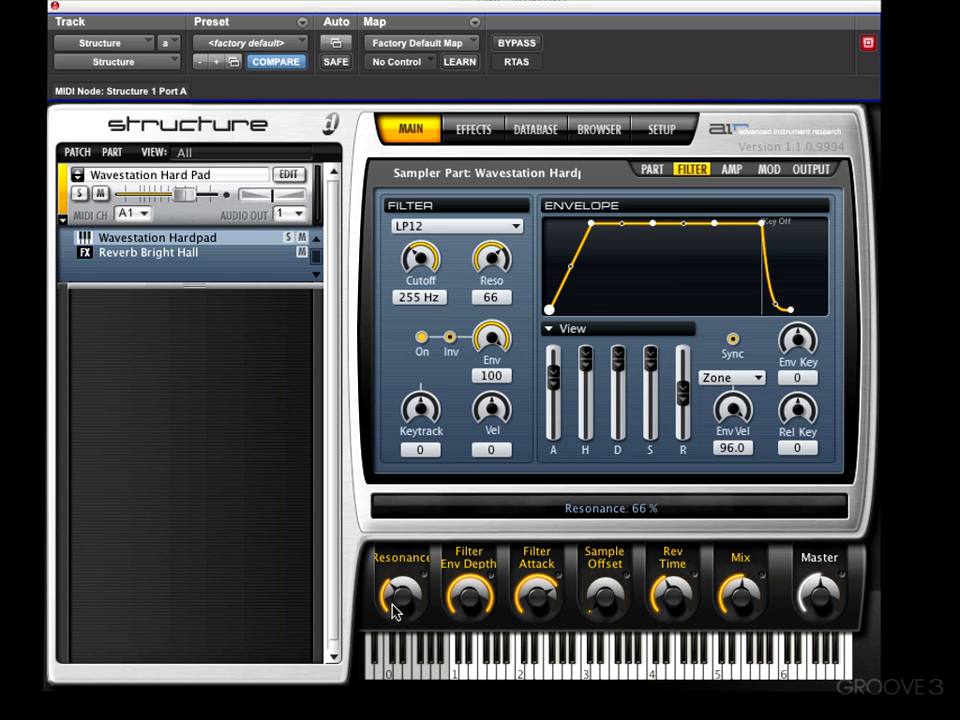
left_click_drag(400, 596, 416, 578)
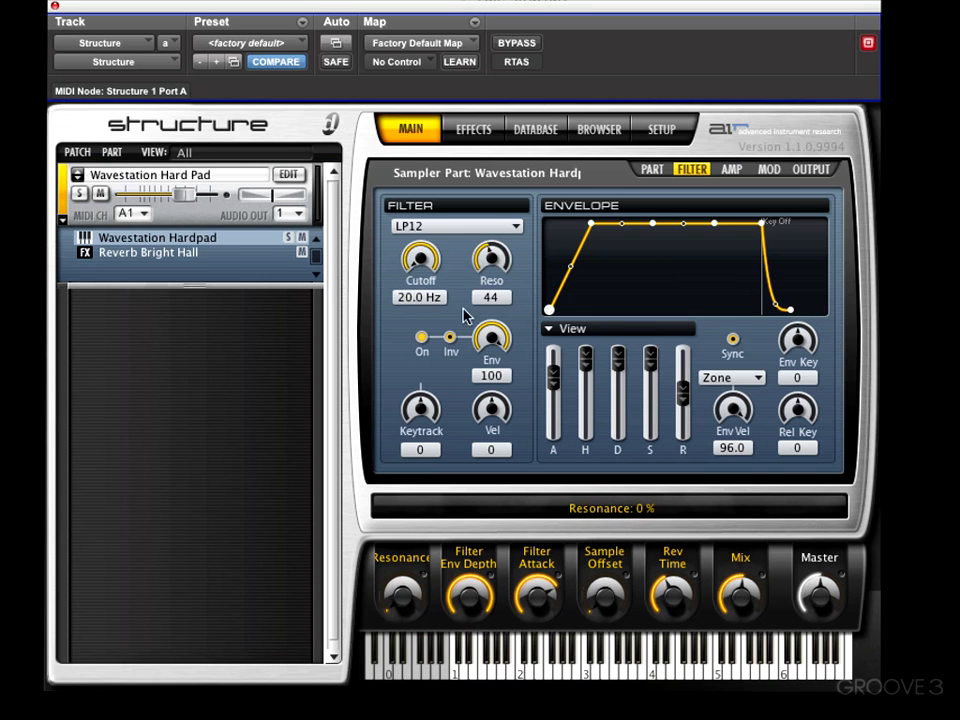
right_click(492, 260)
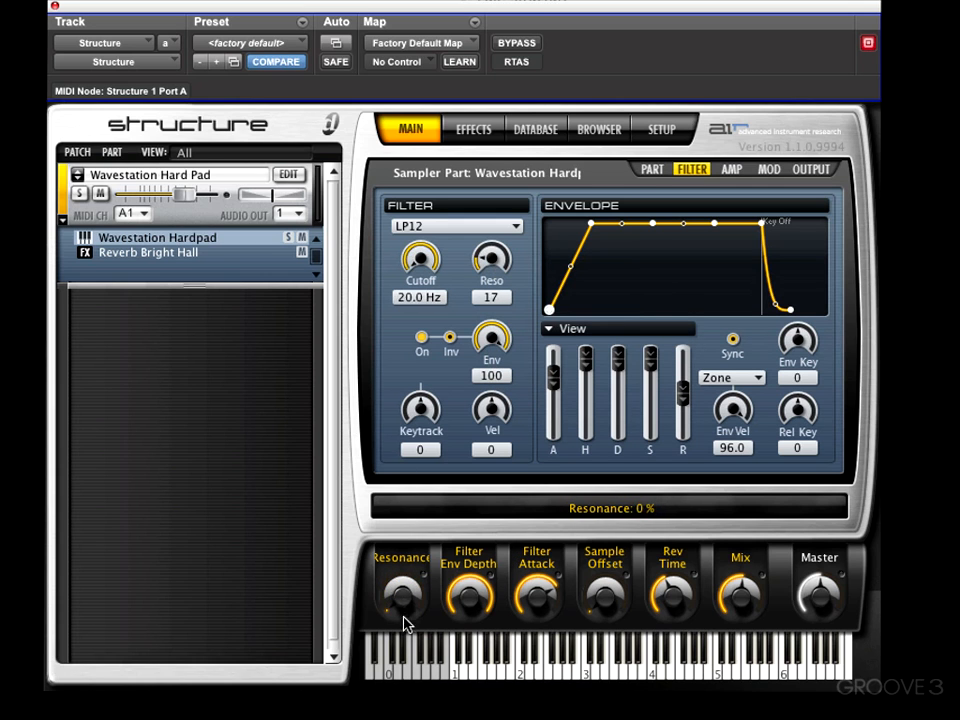
left_click_drag(400, 596, 400, 580)
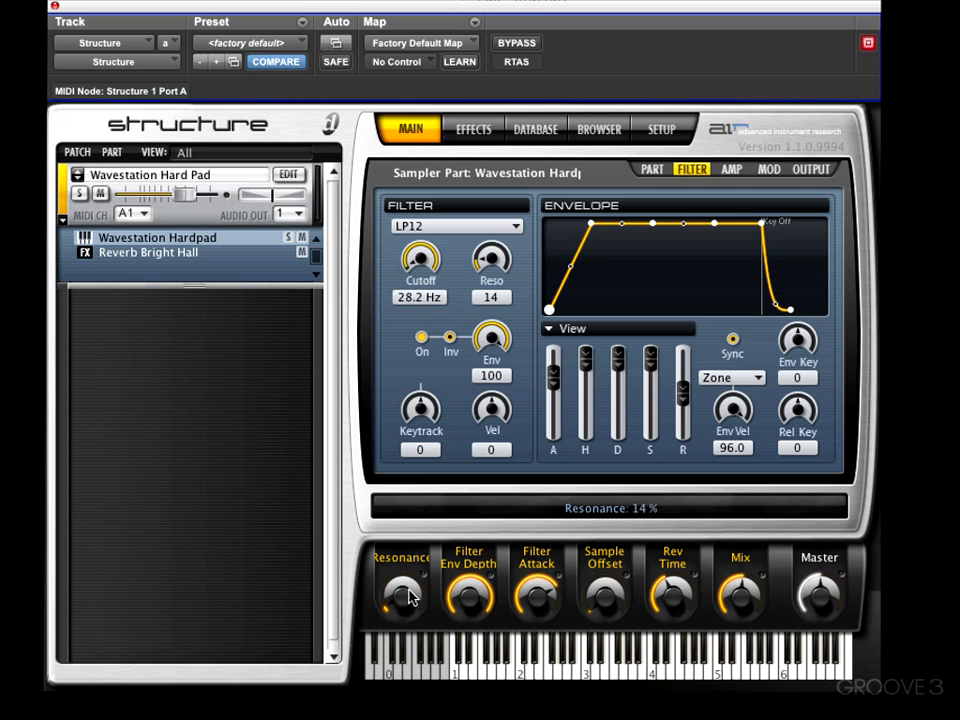
Limit resonance's Smart Knob 1 range to 64–86% with inverted mapping and verify it rises as cutoff falls
right_click(492, 258)
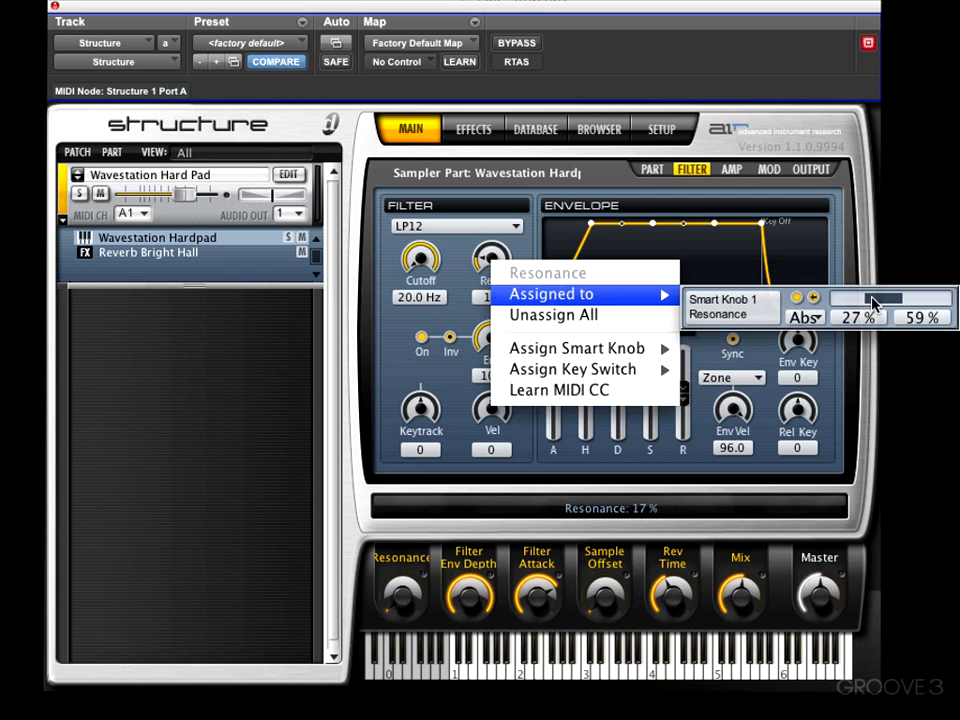
mouse_move(590, 368)
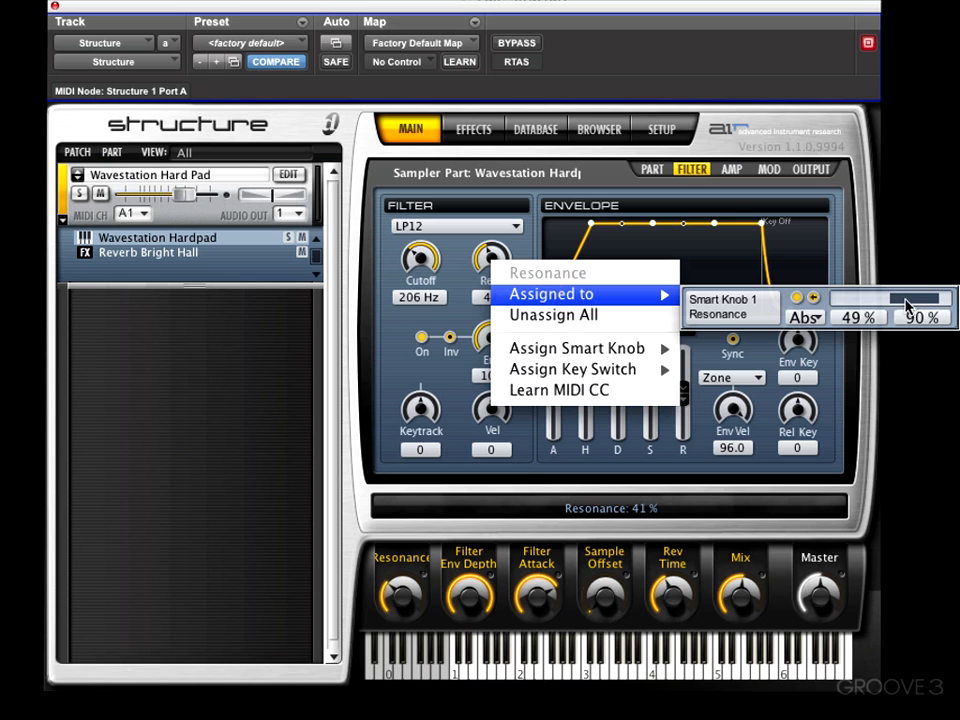
left_click_drag(910, 300, 924, 300)
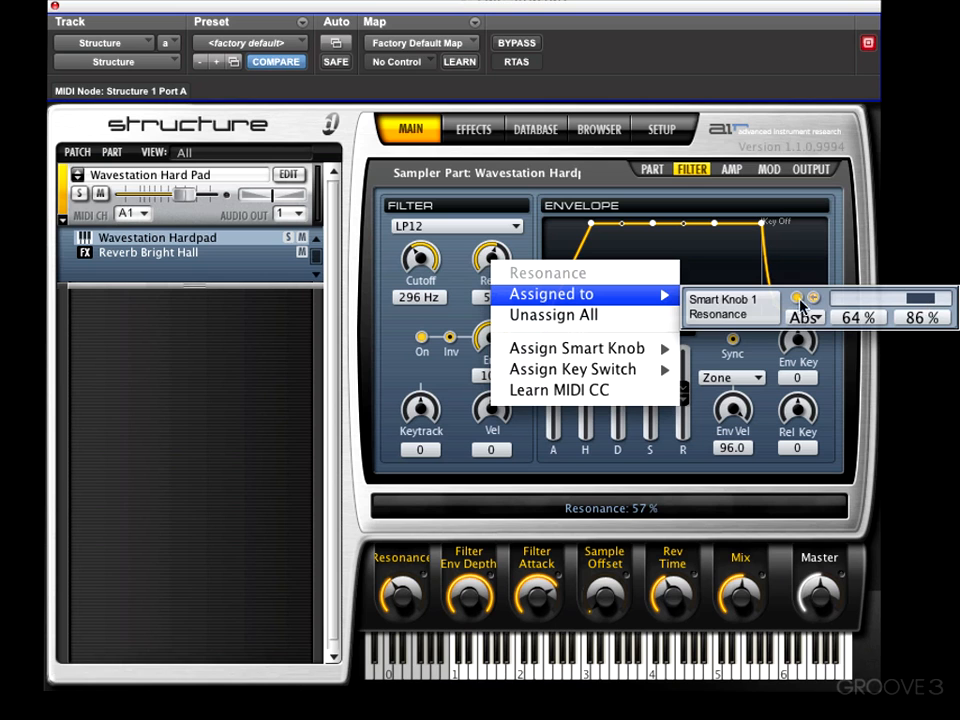
left_click(806, 316)
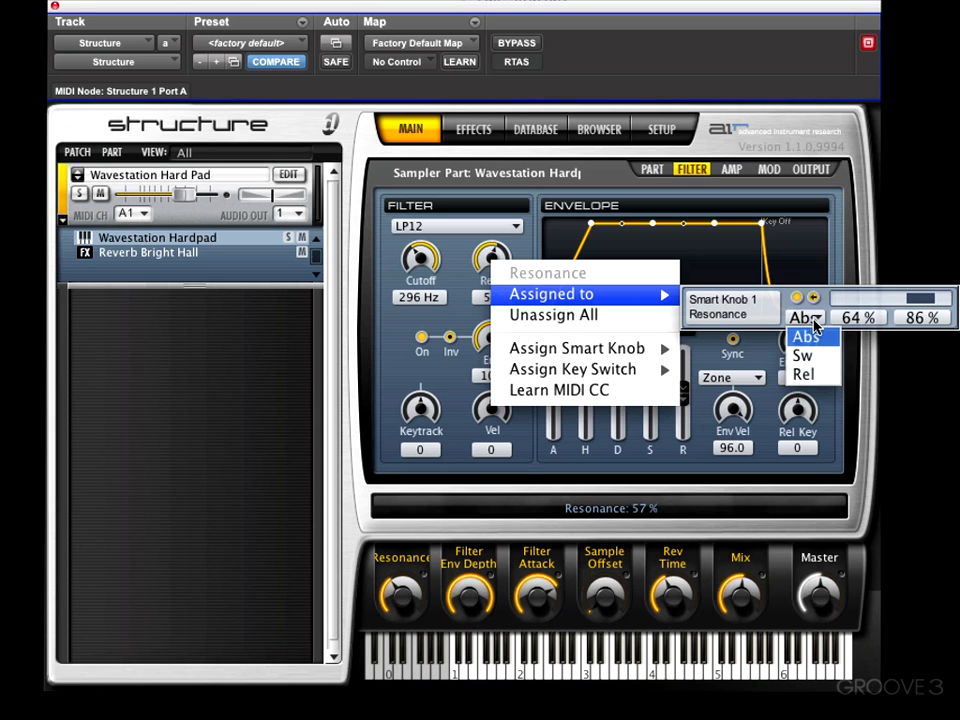
mouse_move(804, 374)
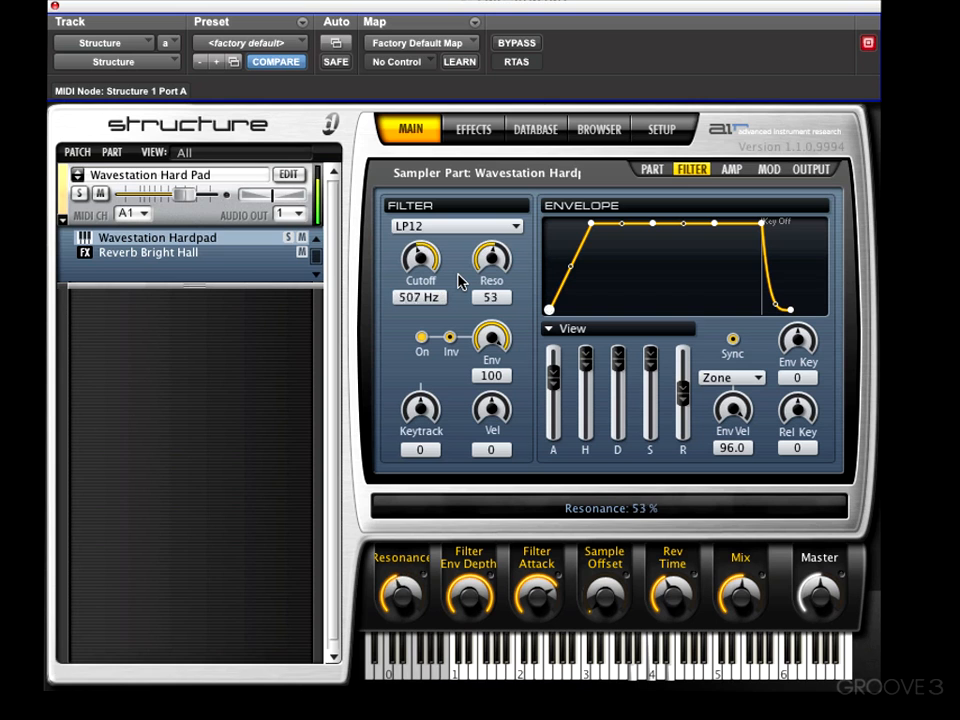
left_click_drag(492, 256, 492, 244)
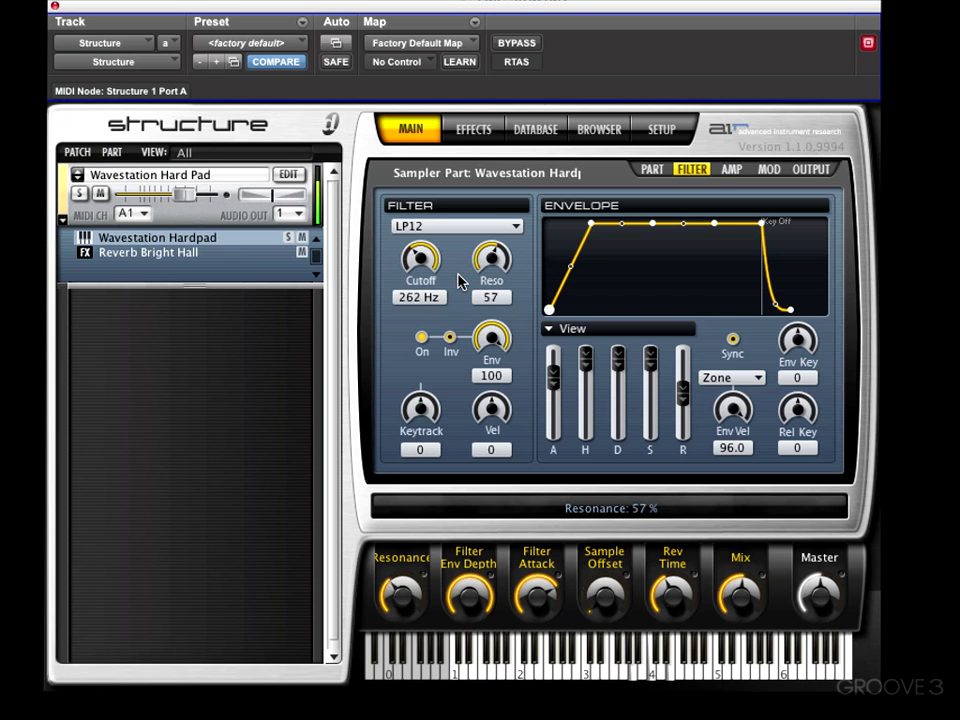